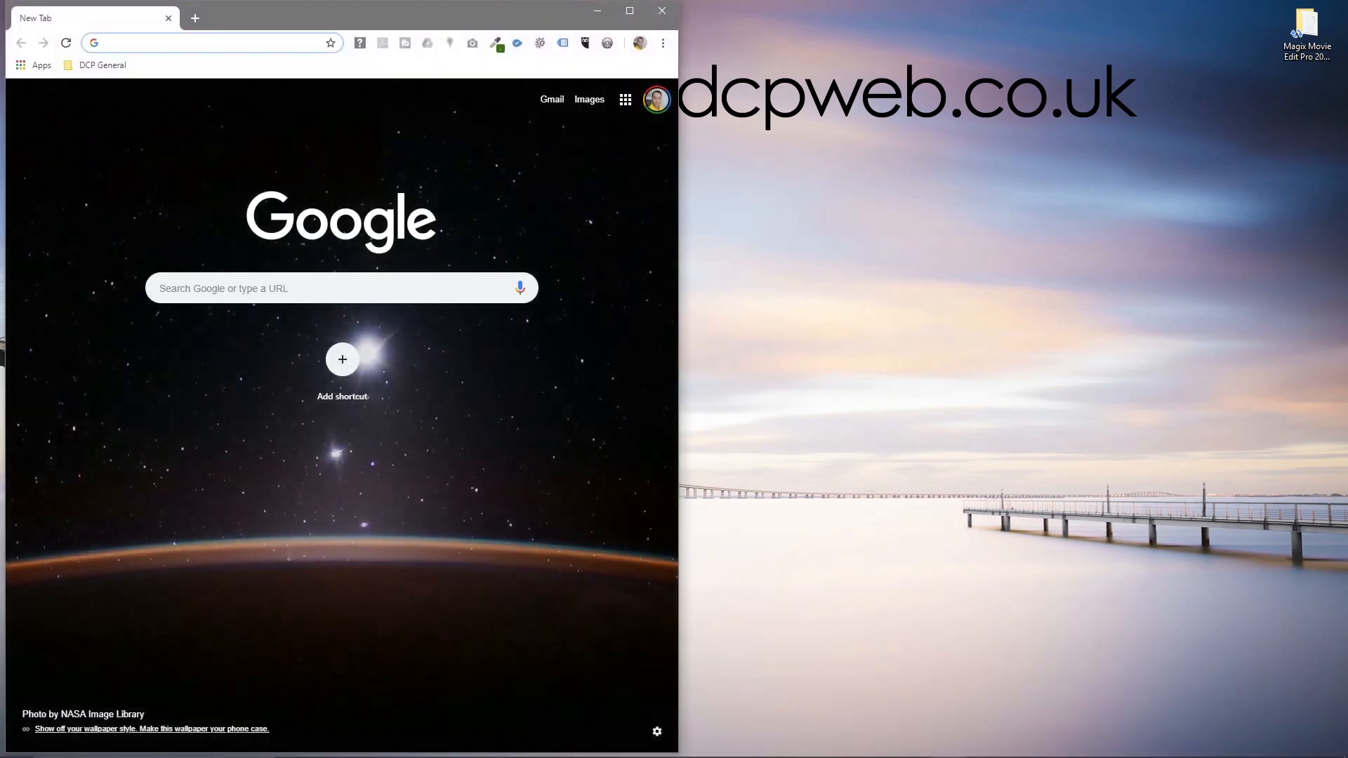
# Step: Download the outlined SUBSCRIBE text video from Pixabay in 1920×1080
pyautogui.click(153, 42)
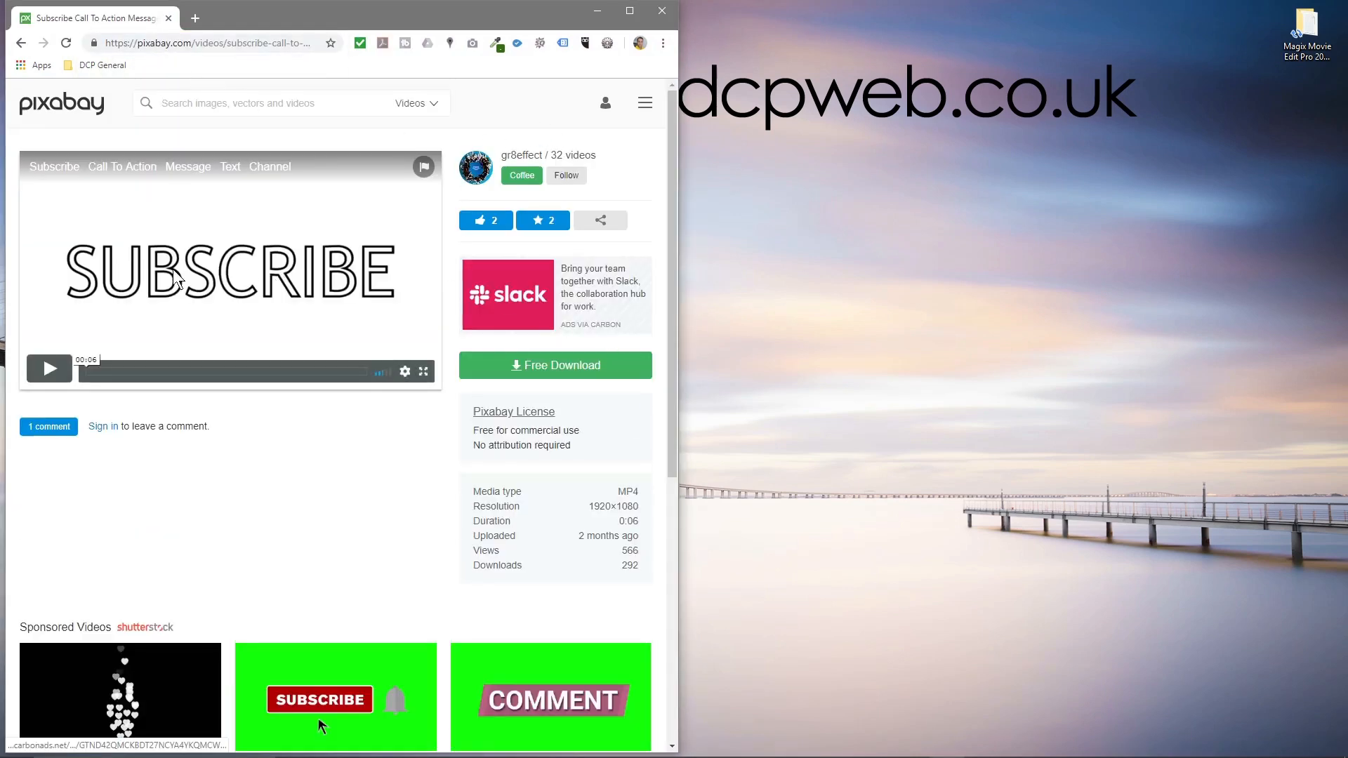
pyautogui.moveTo(349, 299)
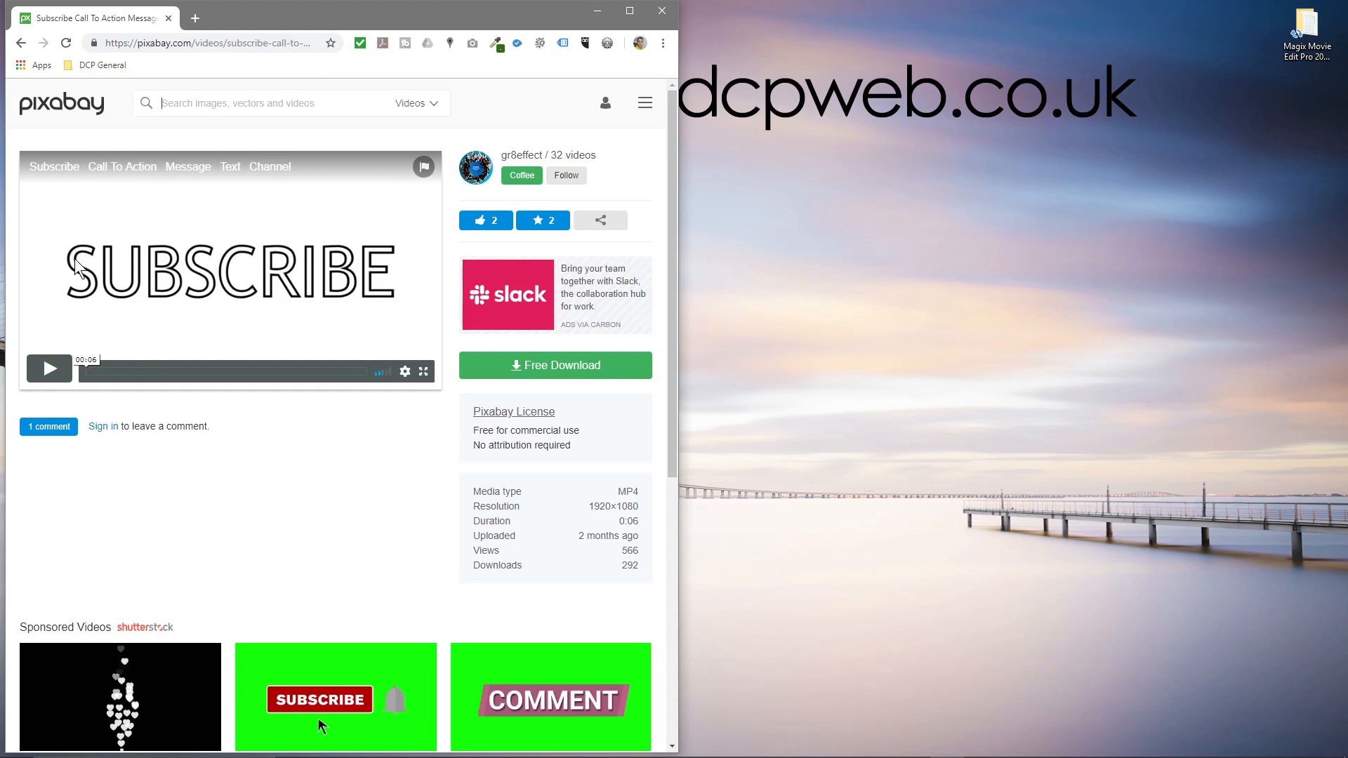
pyautogui.moveTo(498, 330)
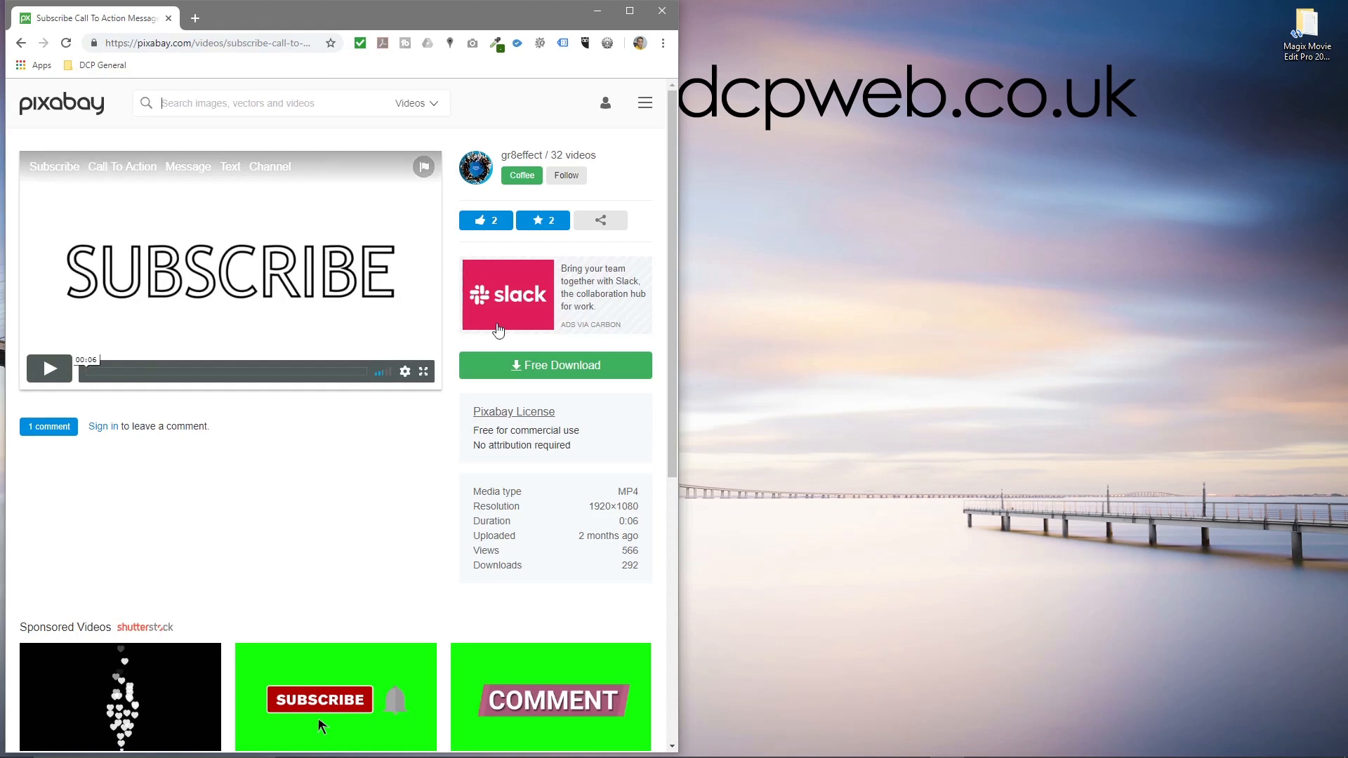
pyautogui.click(556, 365)
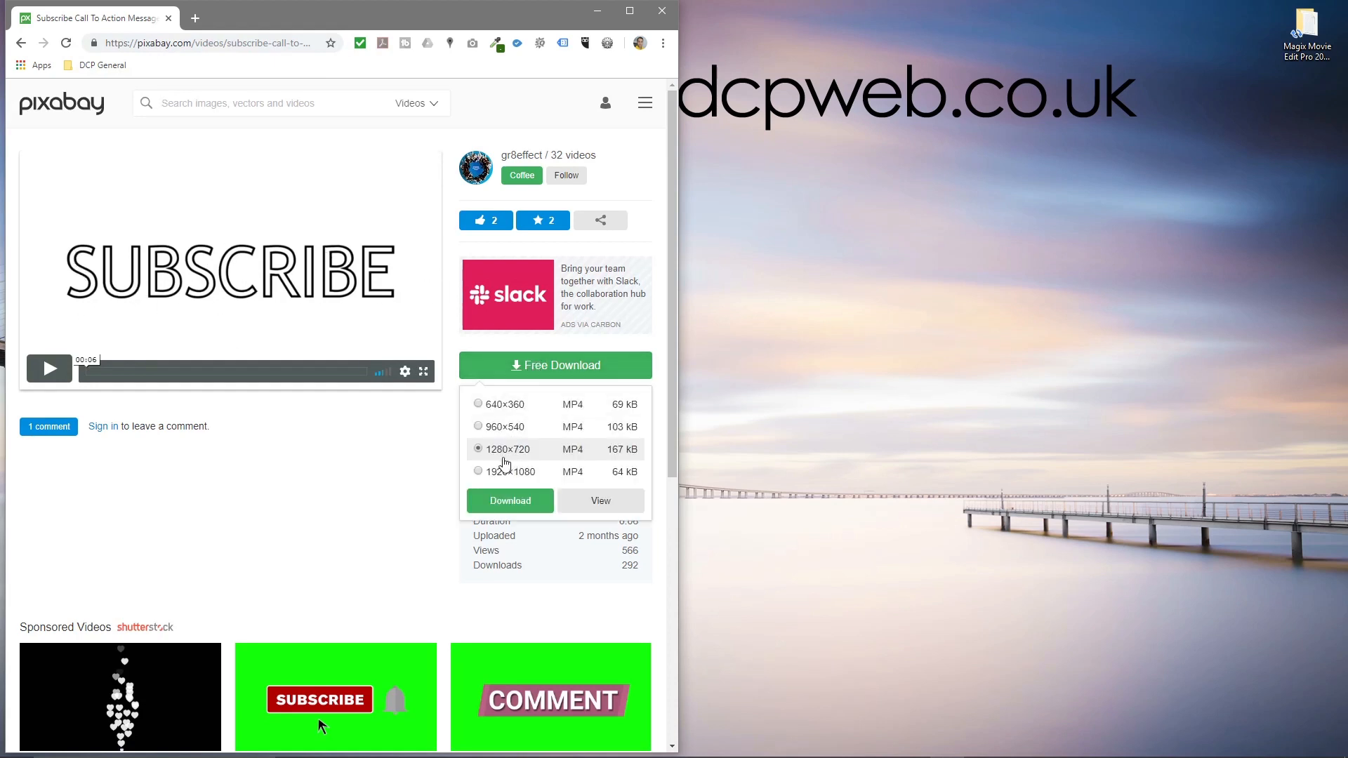
pyautogui.click(510, 500)
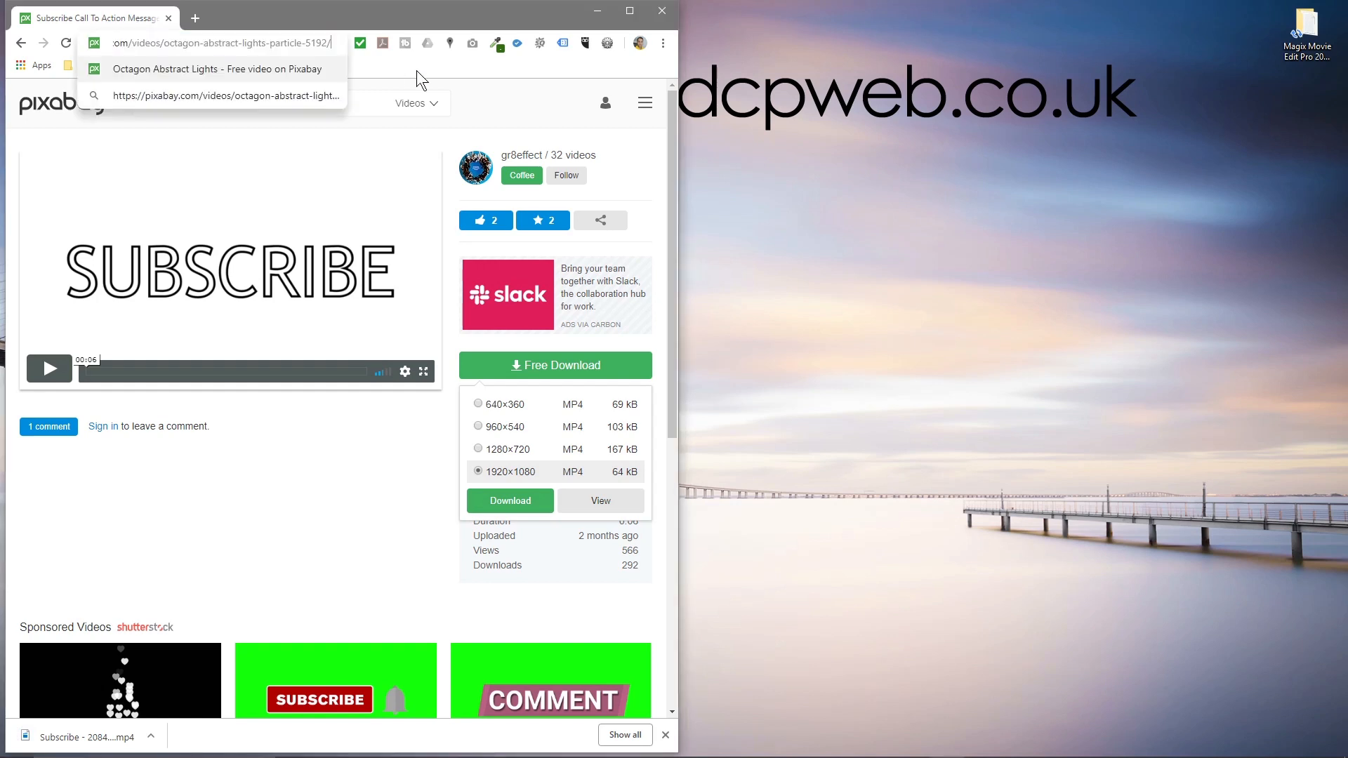
# Step: Download the Octagon abstract lights and squares pattern videos in 1920×1080, then launch the editor
pyautogui.click(209, 68)
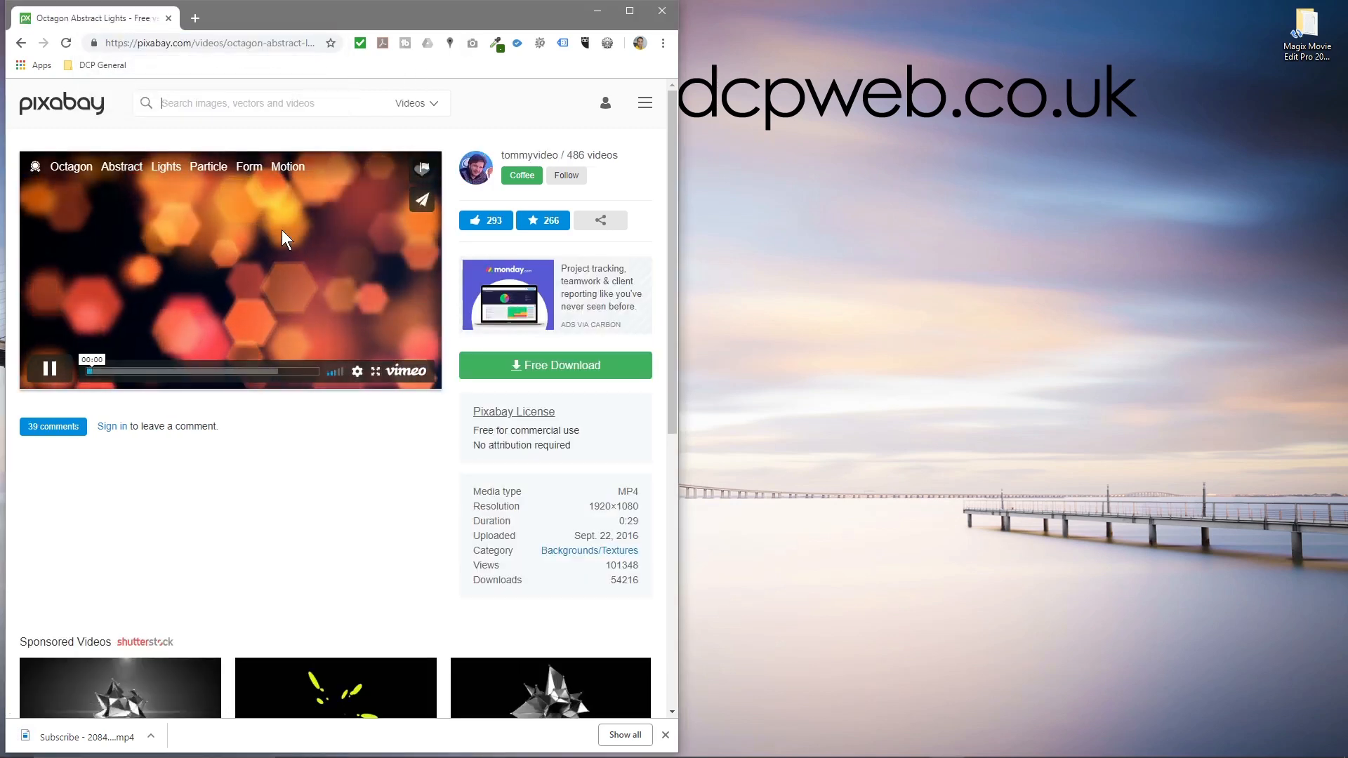
pyautogui.moveTo(533, 370)
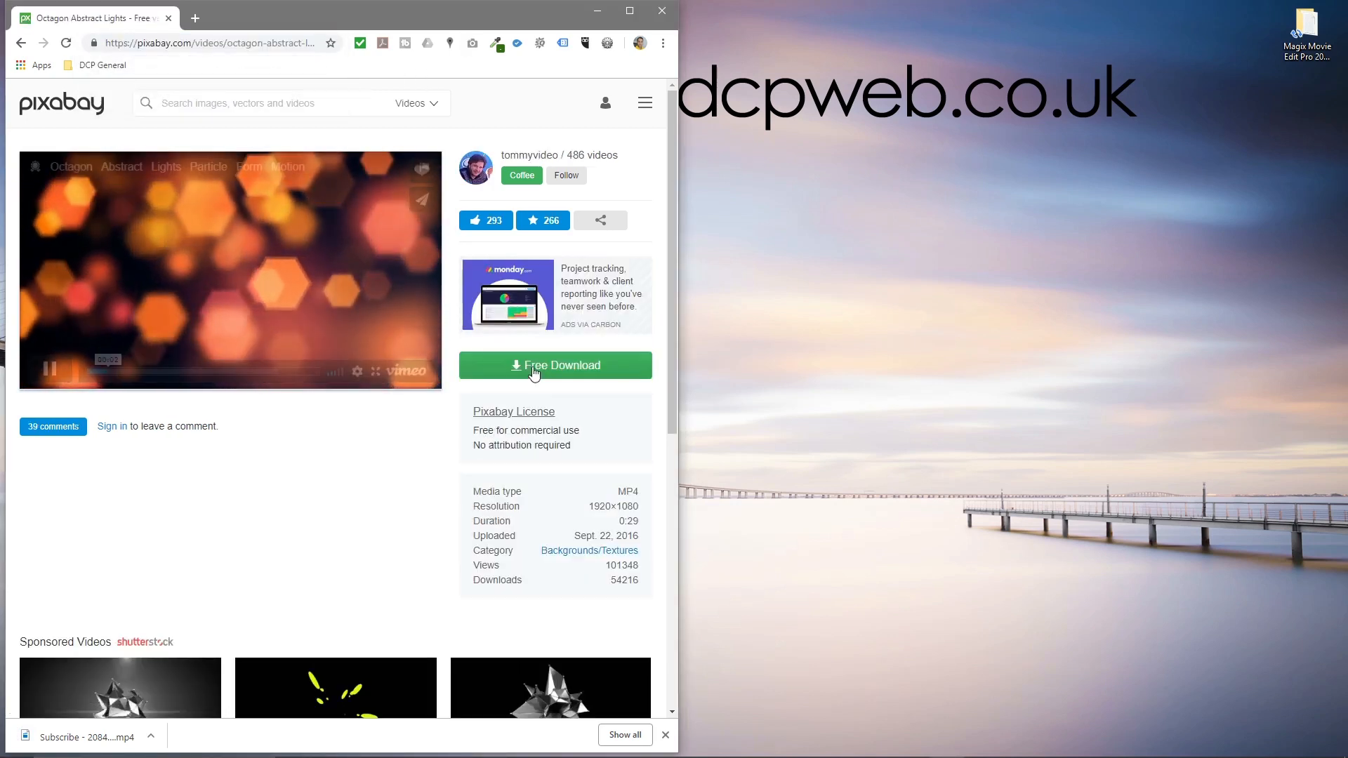
pyautogui.click(556, 365)
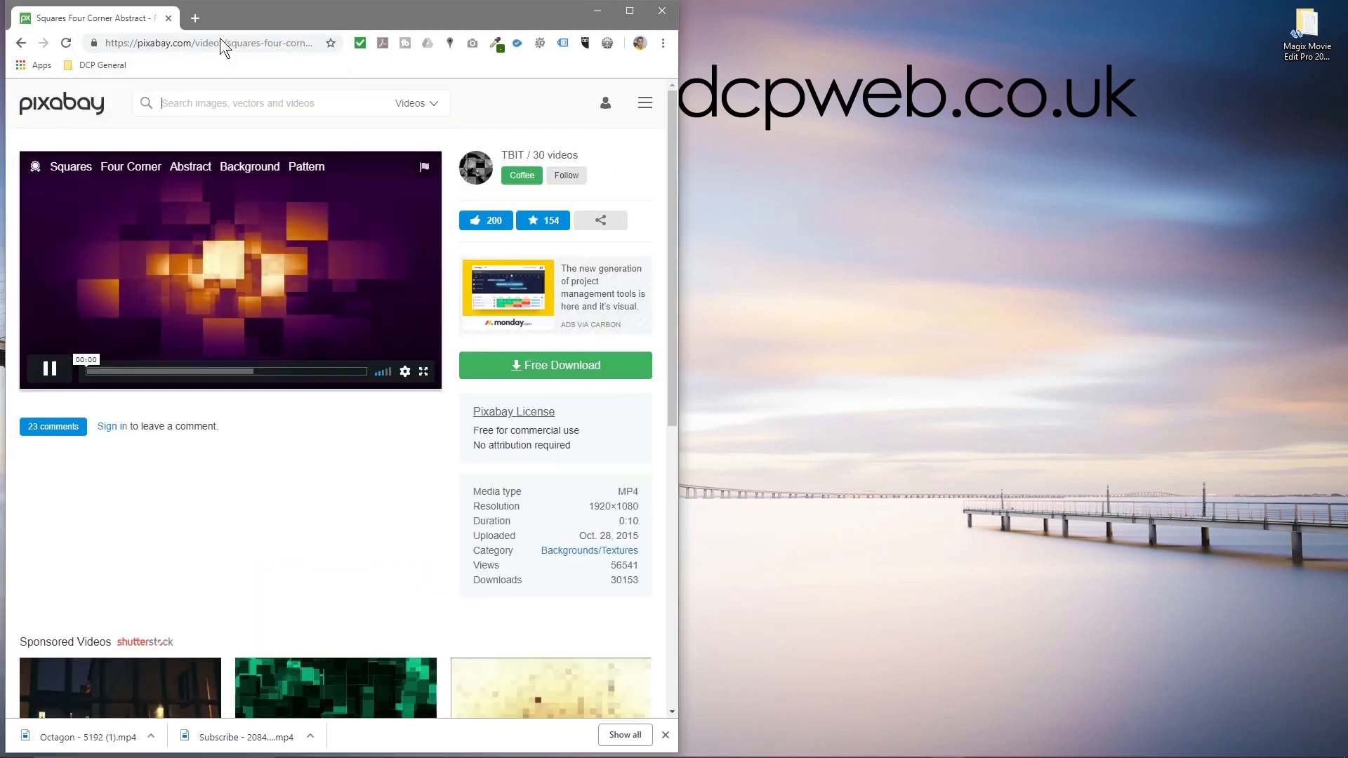
pyautogui.click(556, 365)
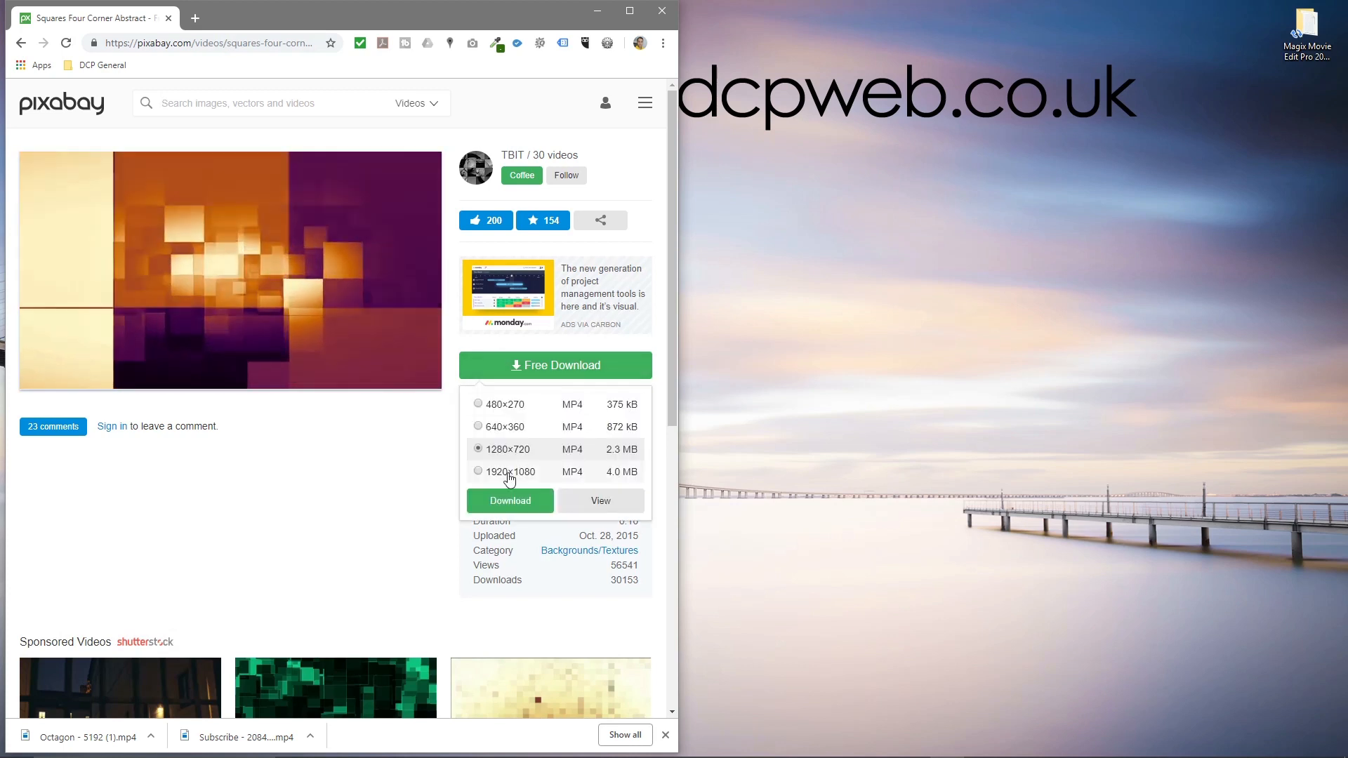
pyautogui.click(477, 472)
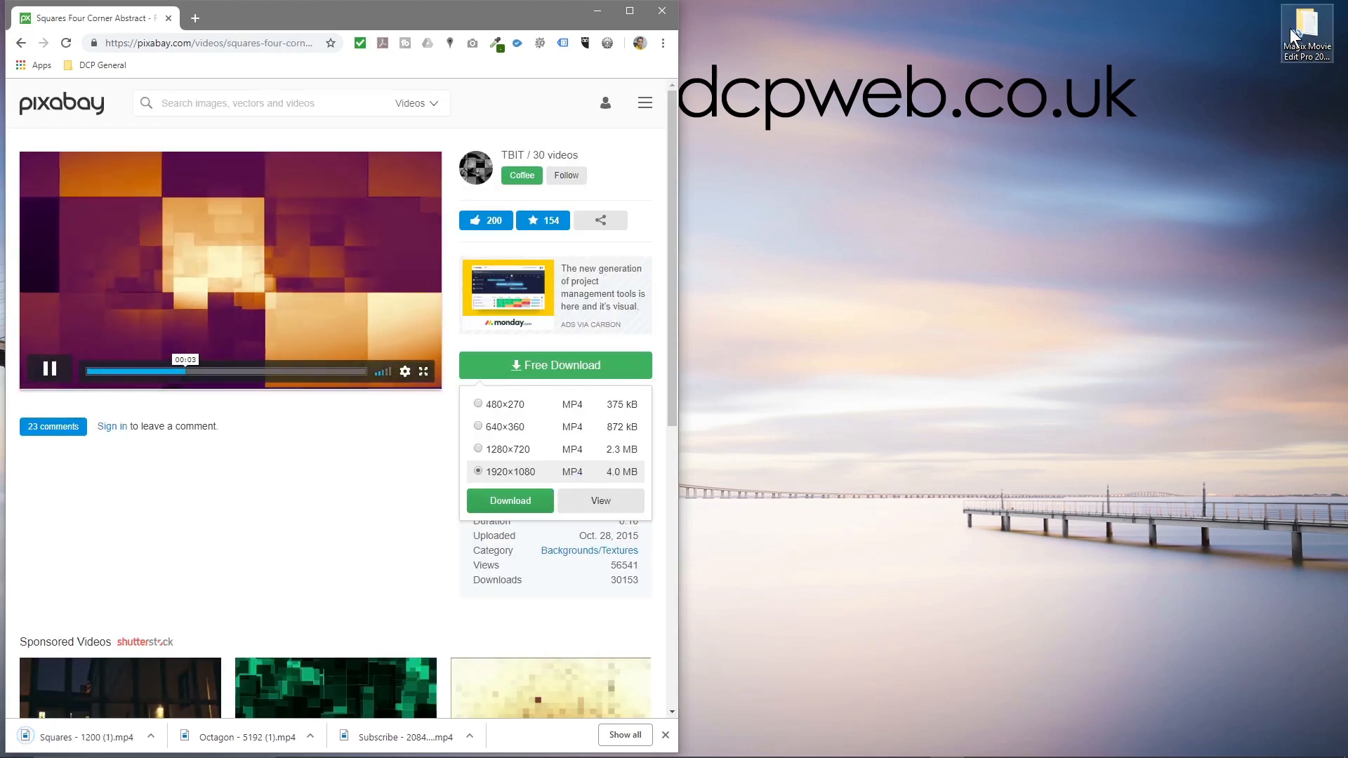
pyautogui.doubleClick(1306, 21)
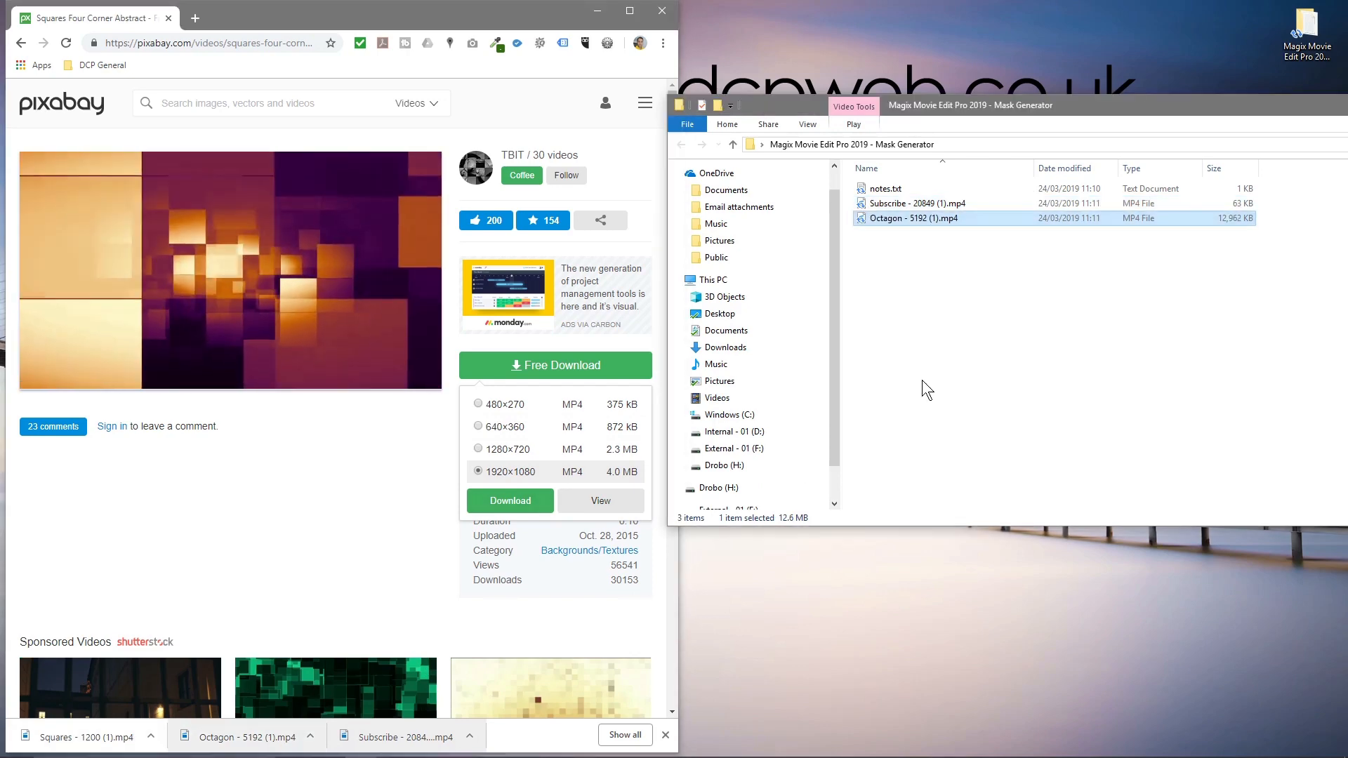
# Step: Check the downloaded MP4 files in the Mask Generator project folder
pyautogui.click(9, 744)
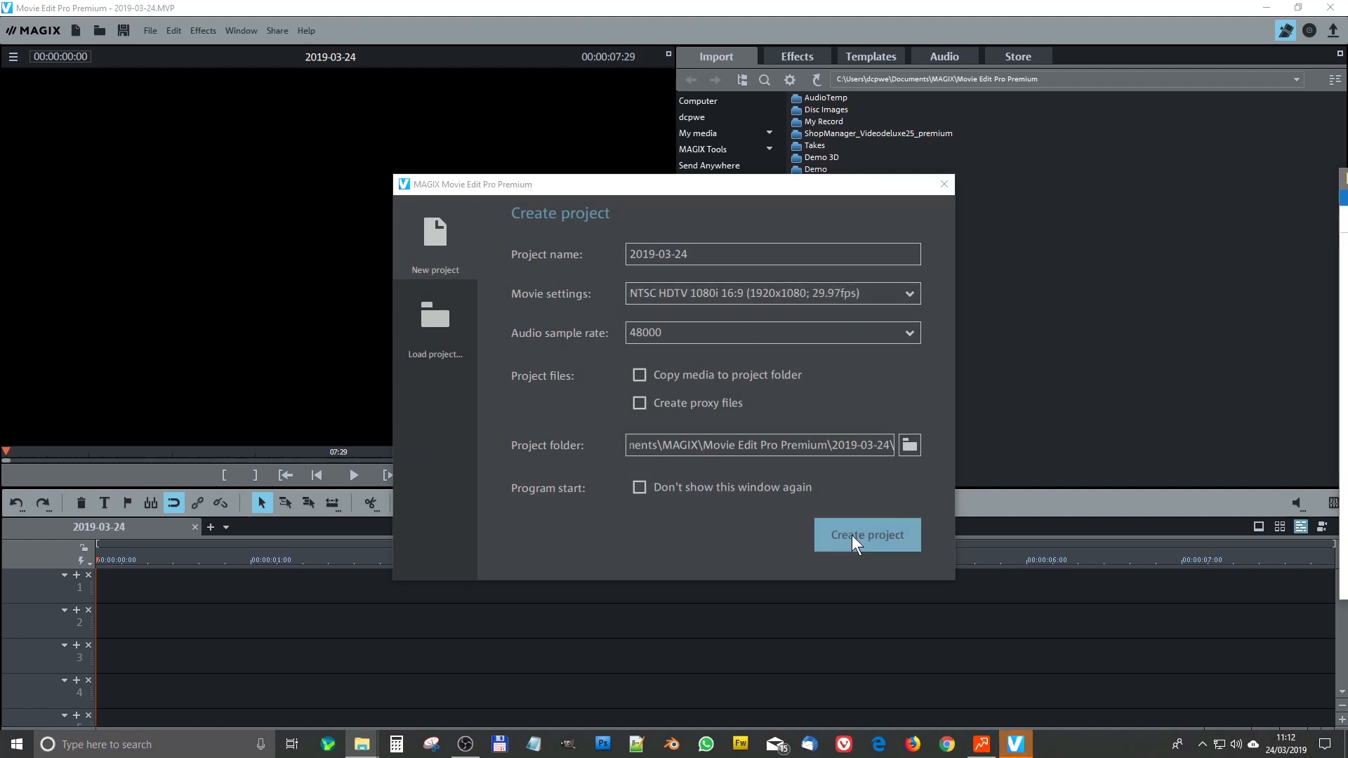
# Step: Create the new project with the Subscribe clip on track 2, adjusting movie settings to match it
pyautogui.click(868, 535)
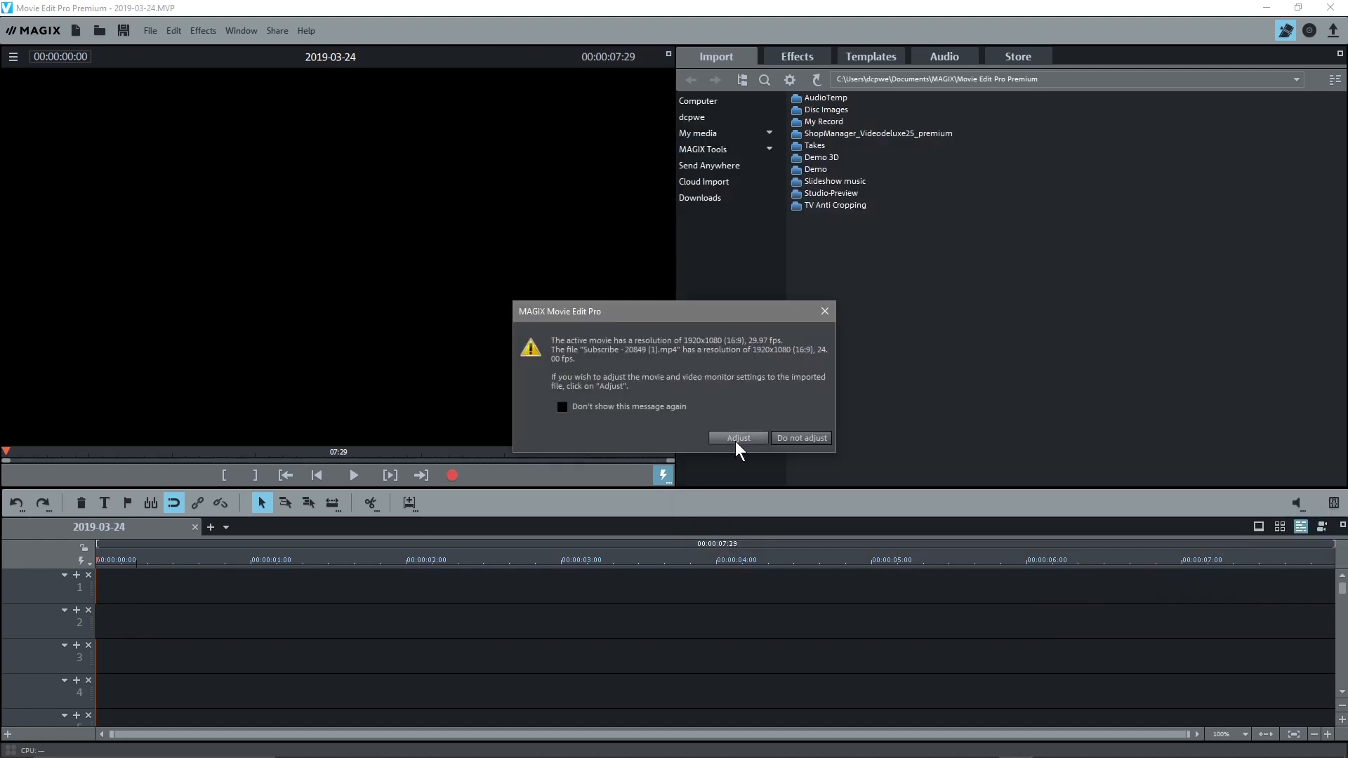
pyautogui.click(800, 438)
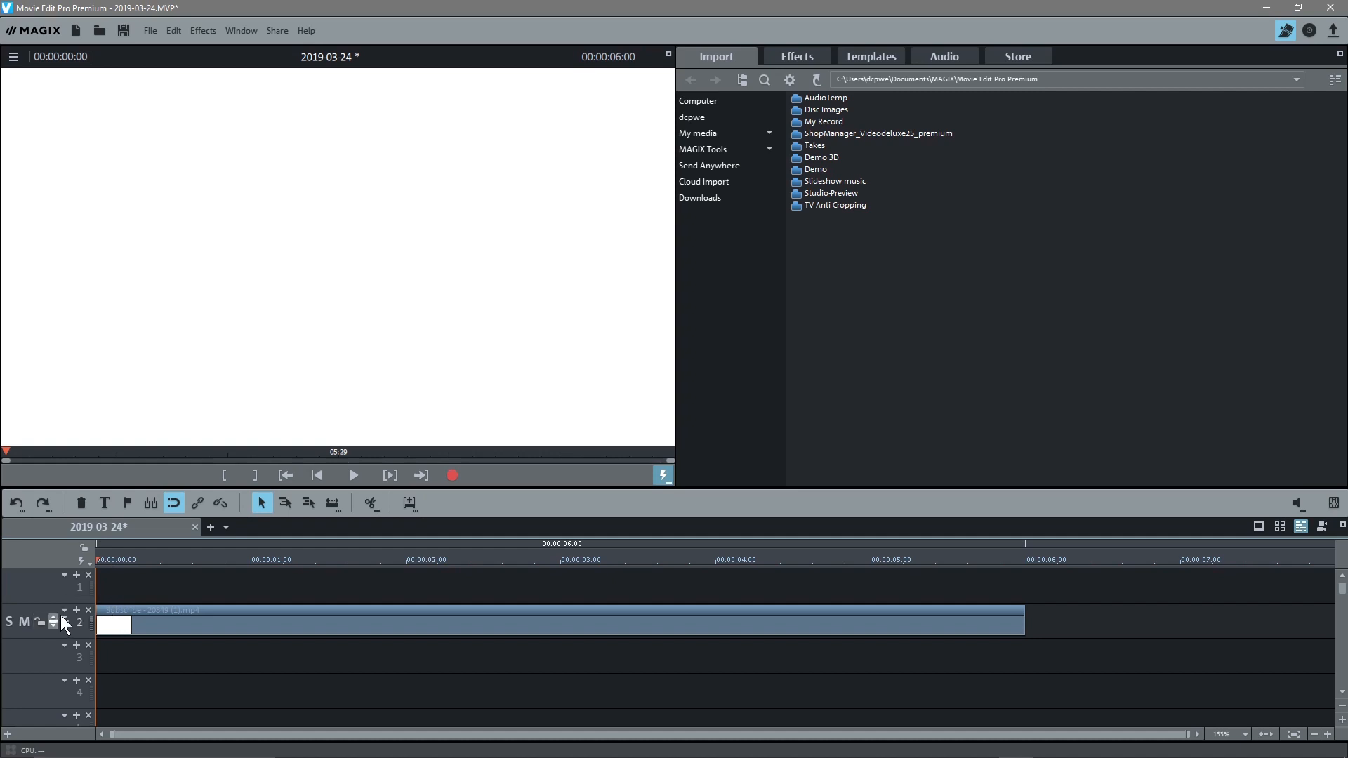
pyautogui.moveTo(108, 605)
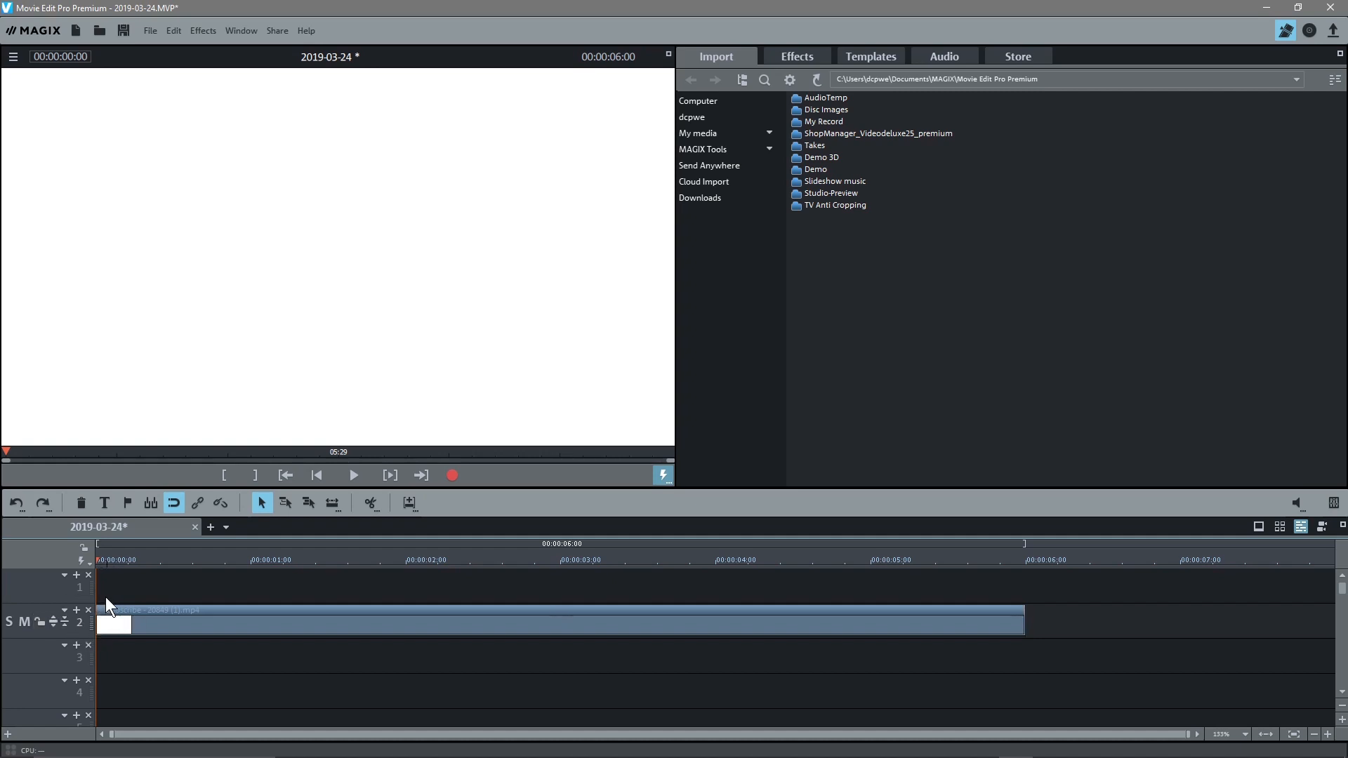
pyautogui.moveTo(104, 581)
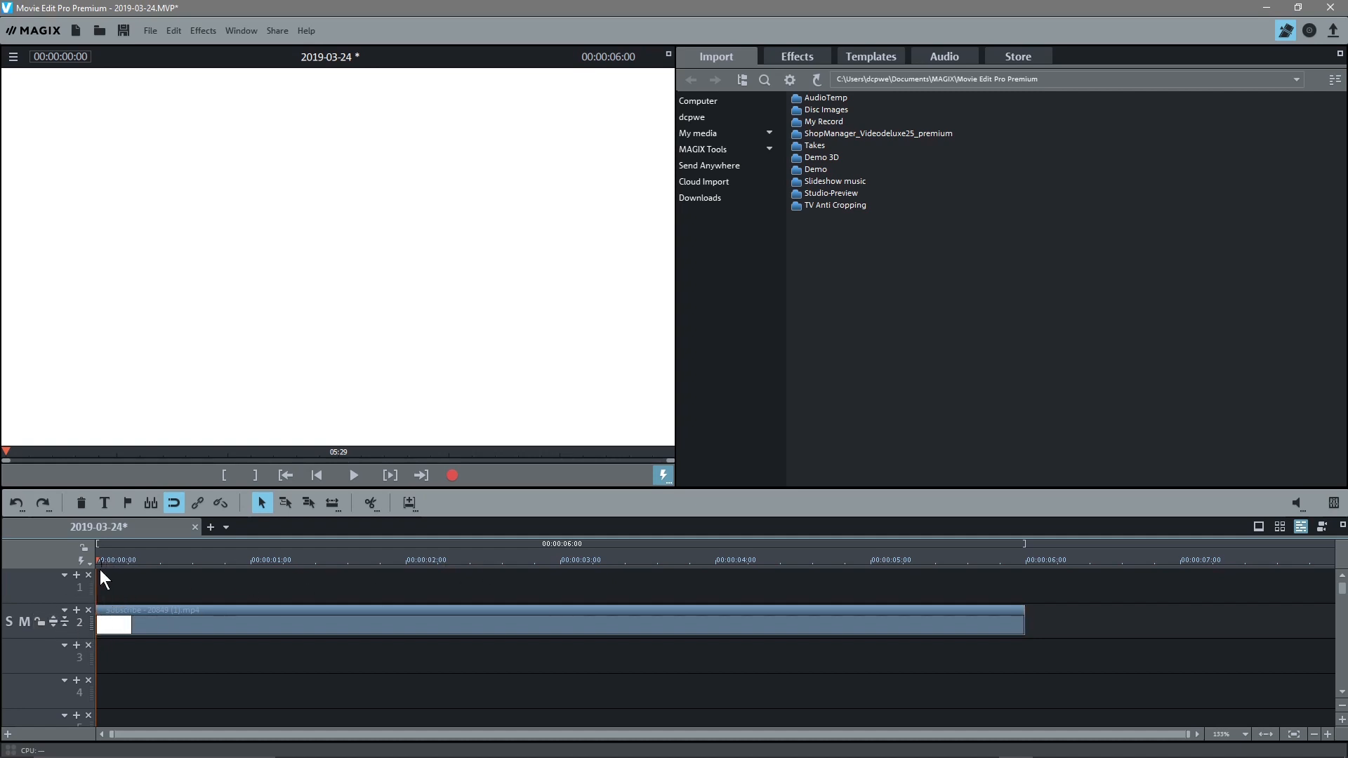
pyautogui.click(822, 558)
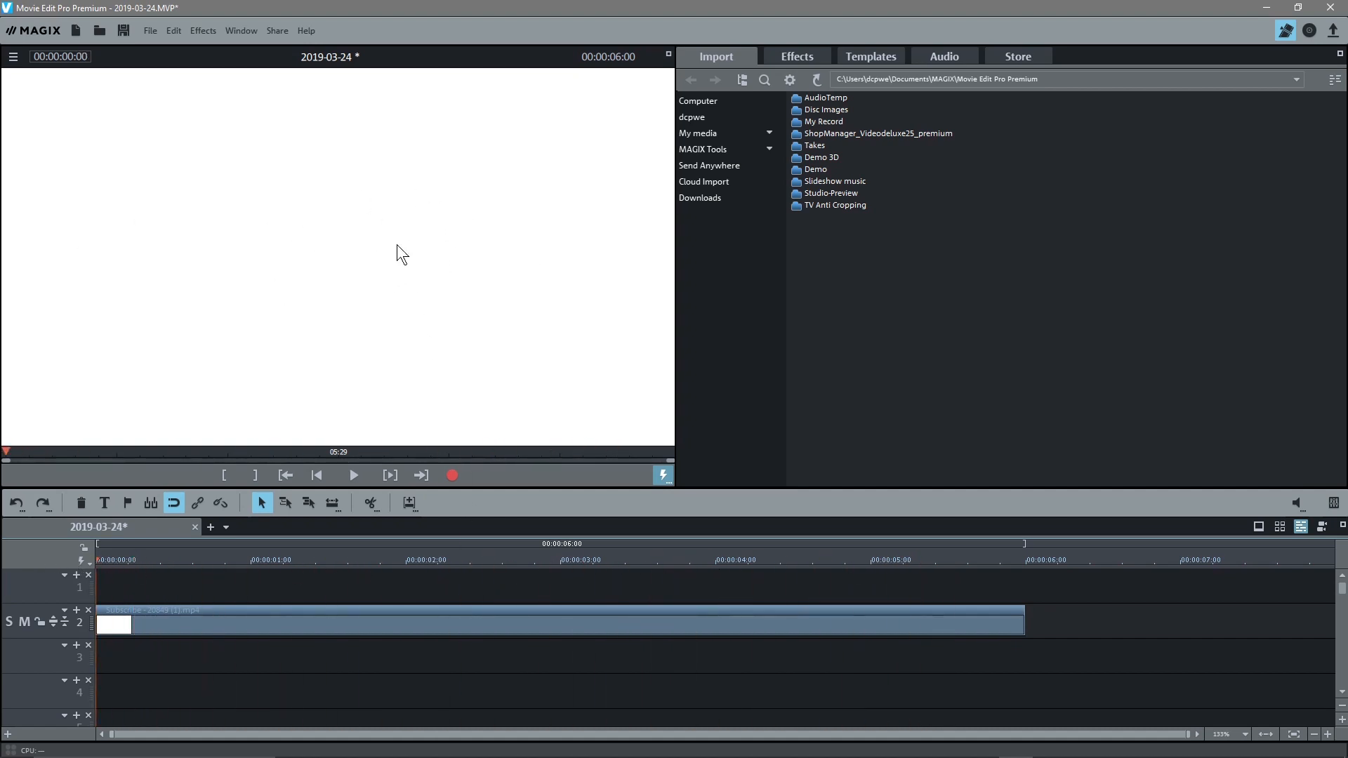
pyautogui.click(392, 558)
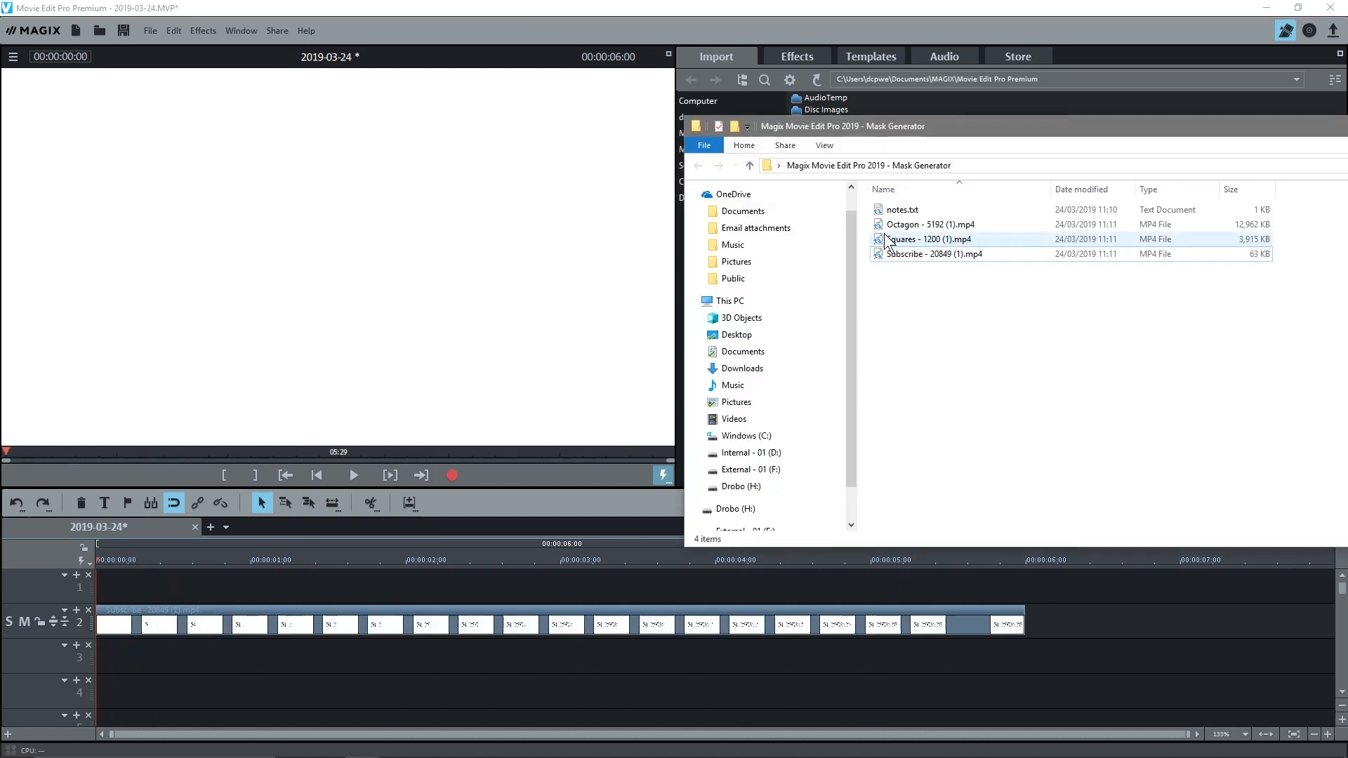
# Step: Place the Squares video on track 1 above the Subscribe text clip
pyautogui.click(921, 239)
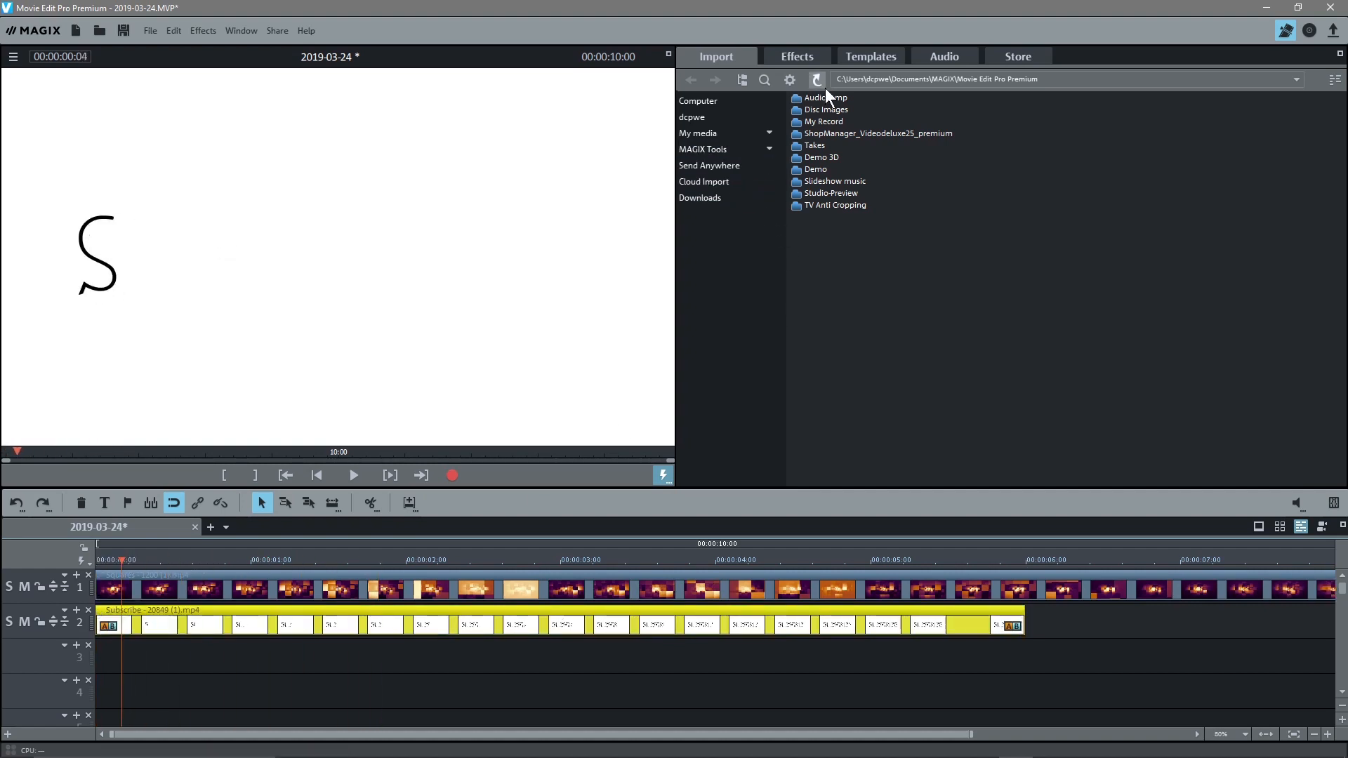
pyautogui.click(796, 56)
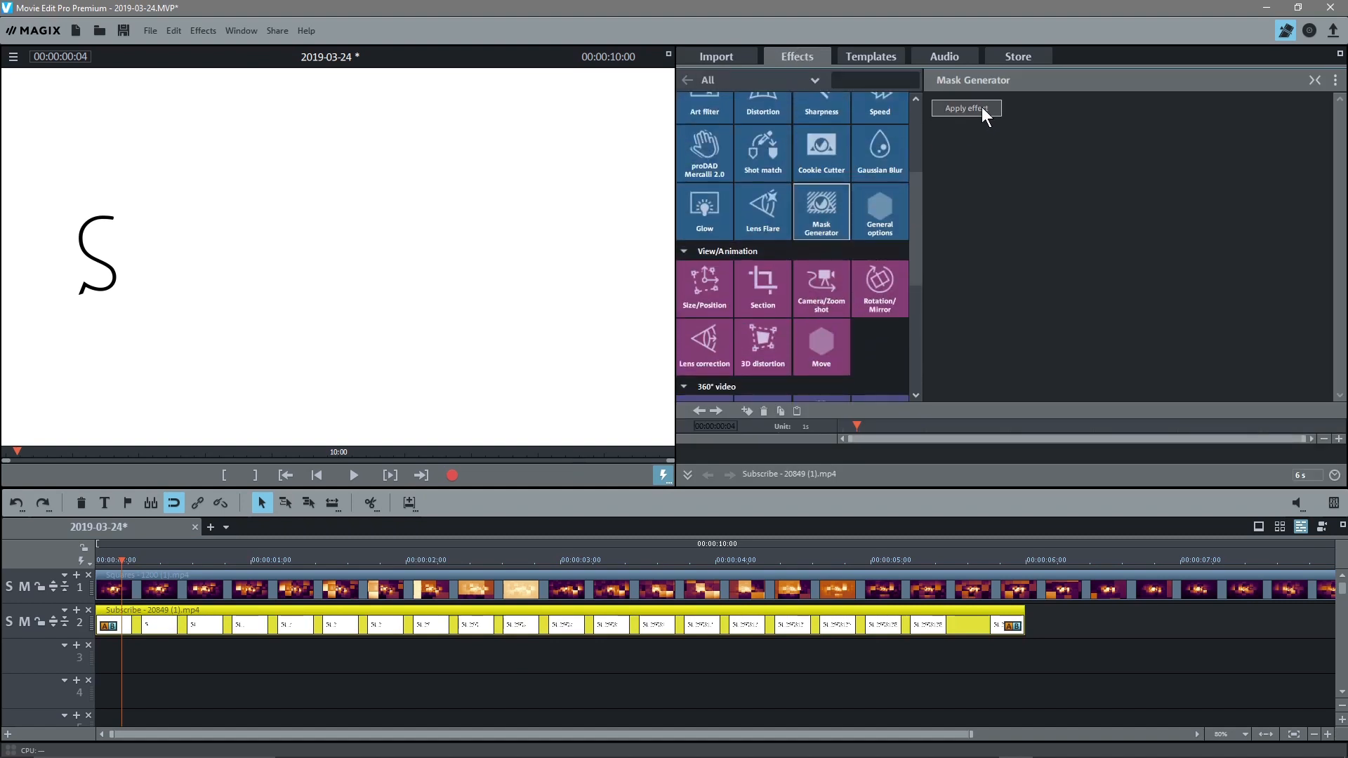
# Step: Apply Mask Generator to the SUBSCRIBE clip and preview the colourful video inside its letters
pyautogui.click(966, 108)
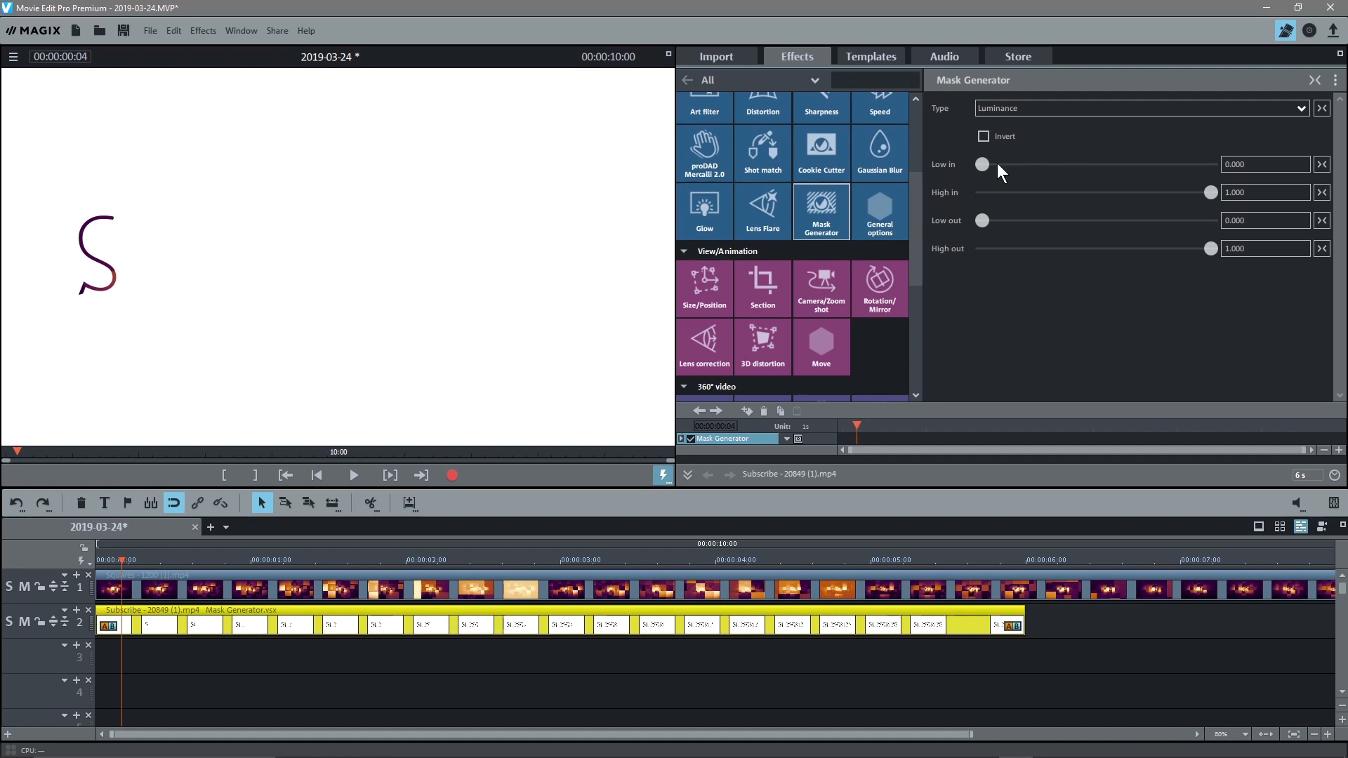
pyautogui.moveTo(102, 224)
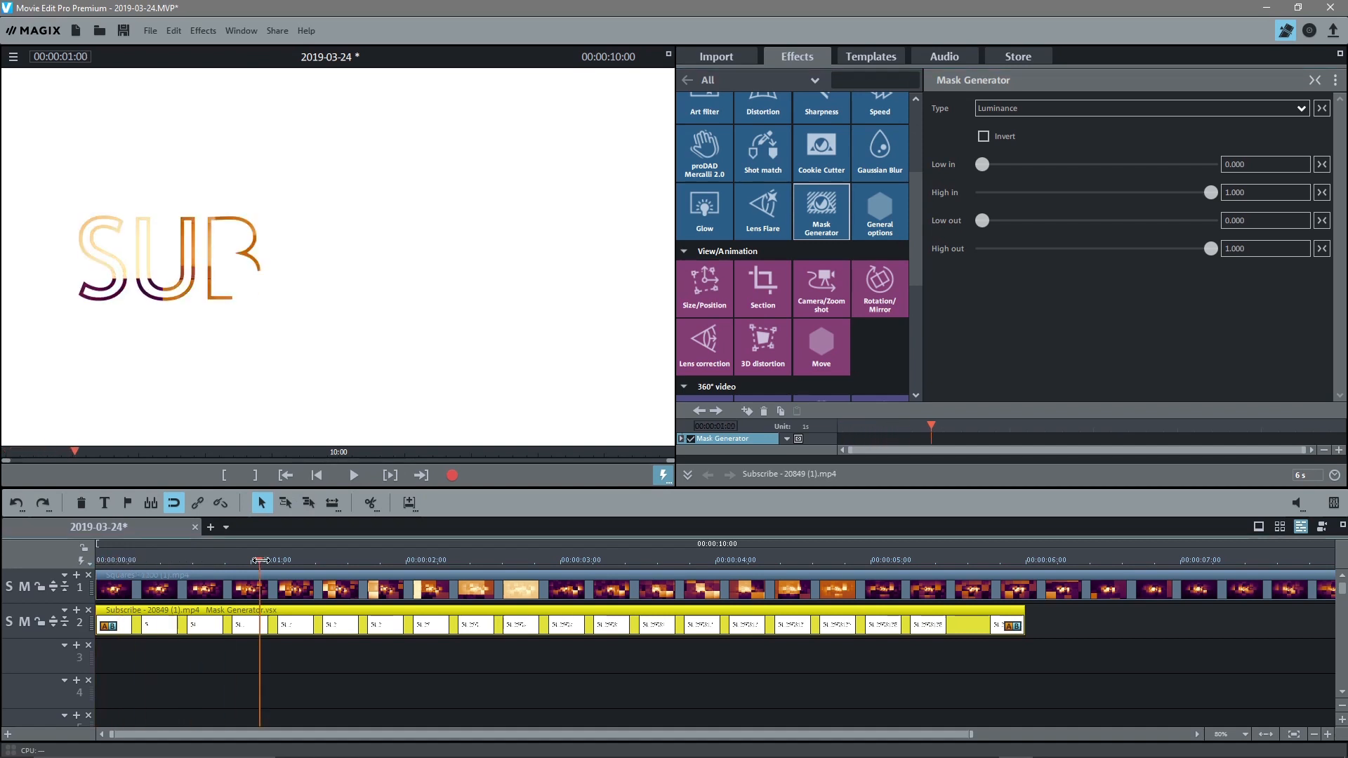
pyautogui.click(632, 561)
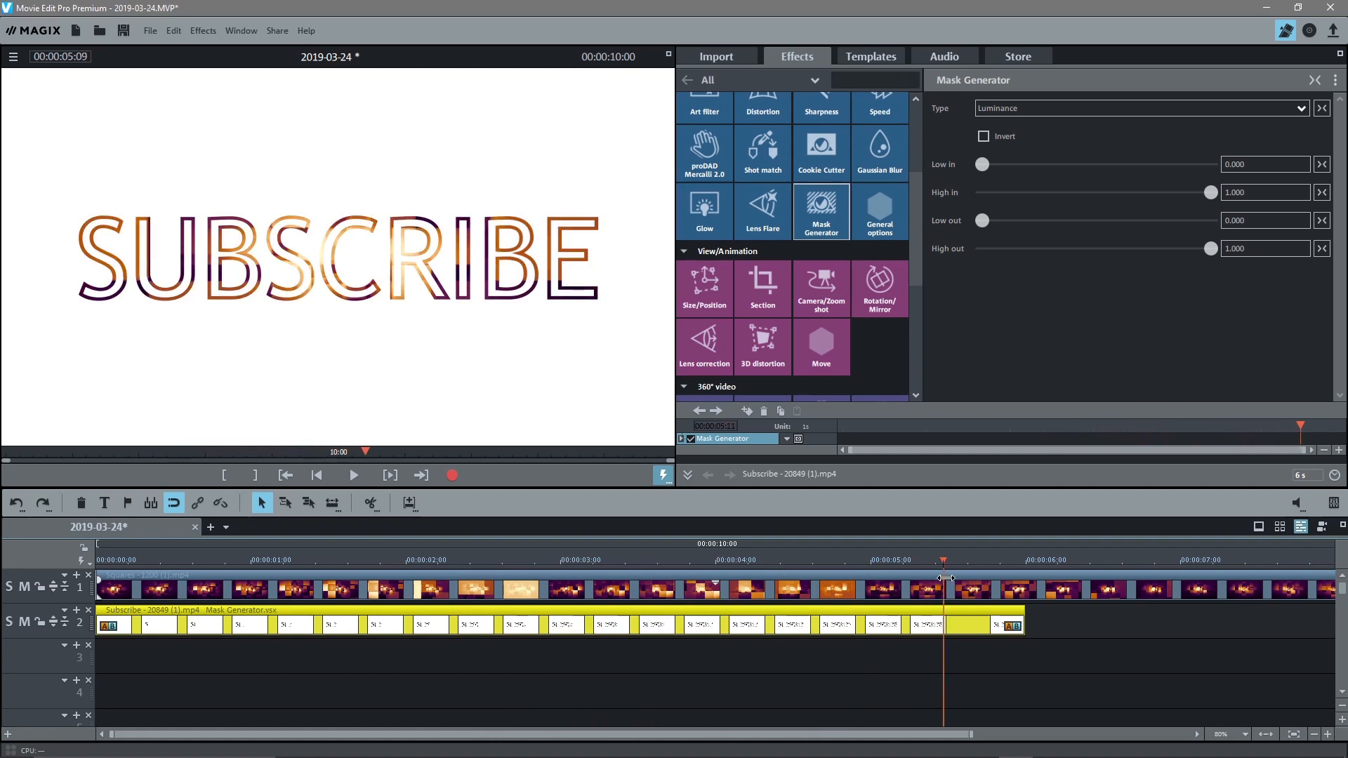
pyautogui.click(485, 577)
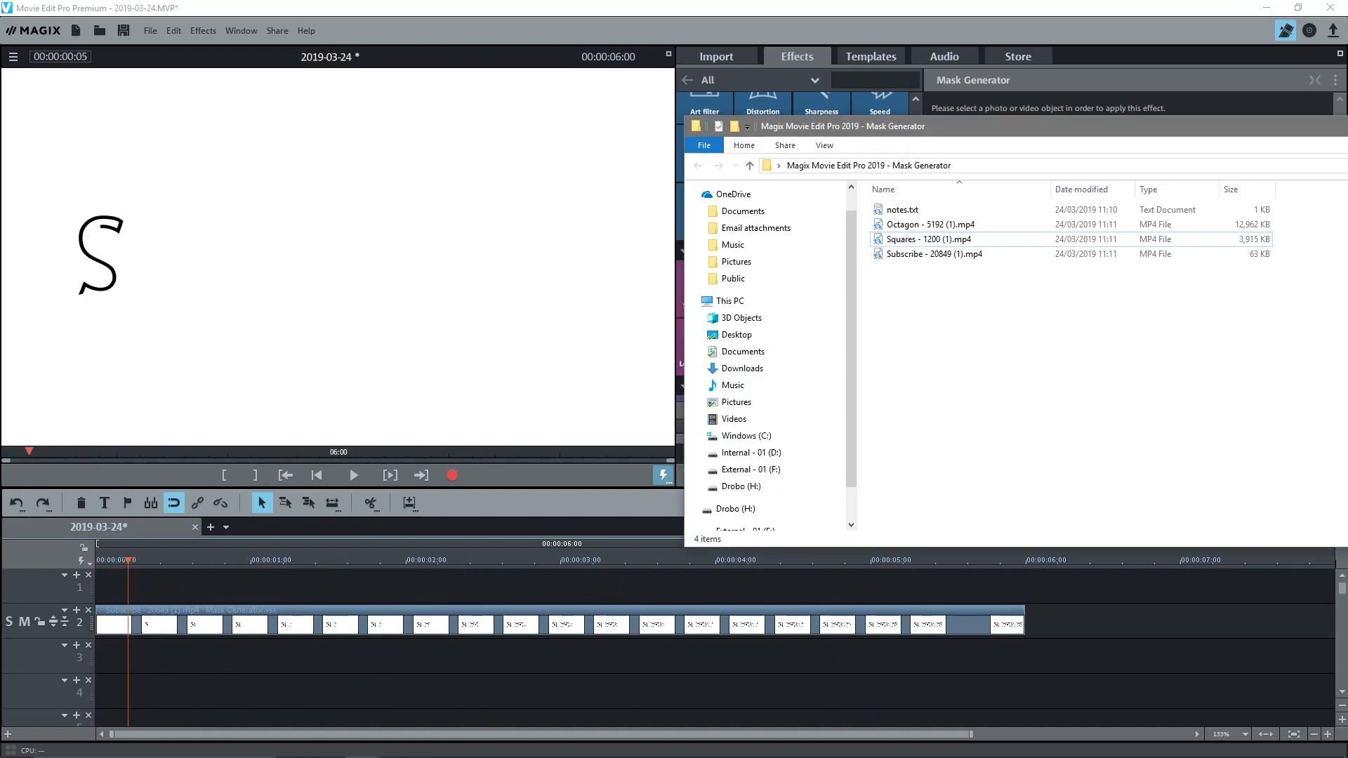
# Step: Replace the Squares clip on track 1 with Octagon - 5192 (1).mp4 beneath the masked SUBSCRIBE clip
pyautogui.click(930, 223)
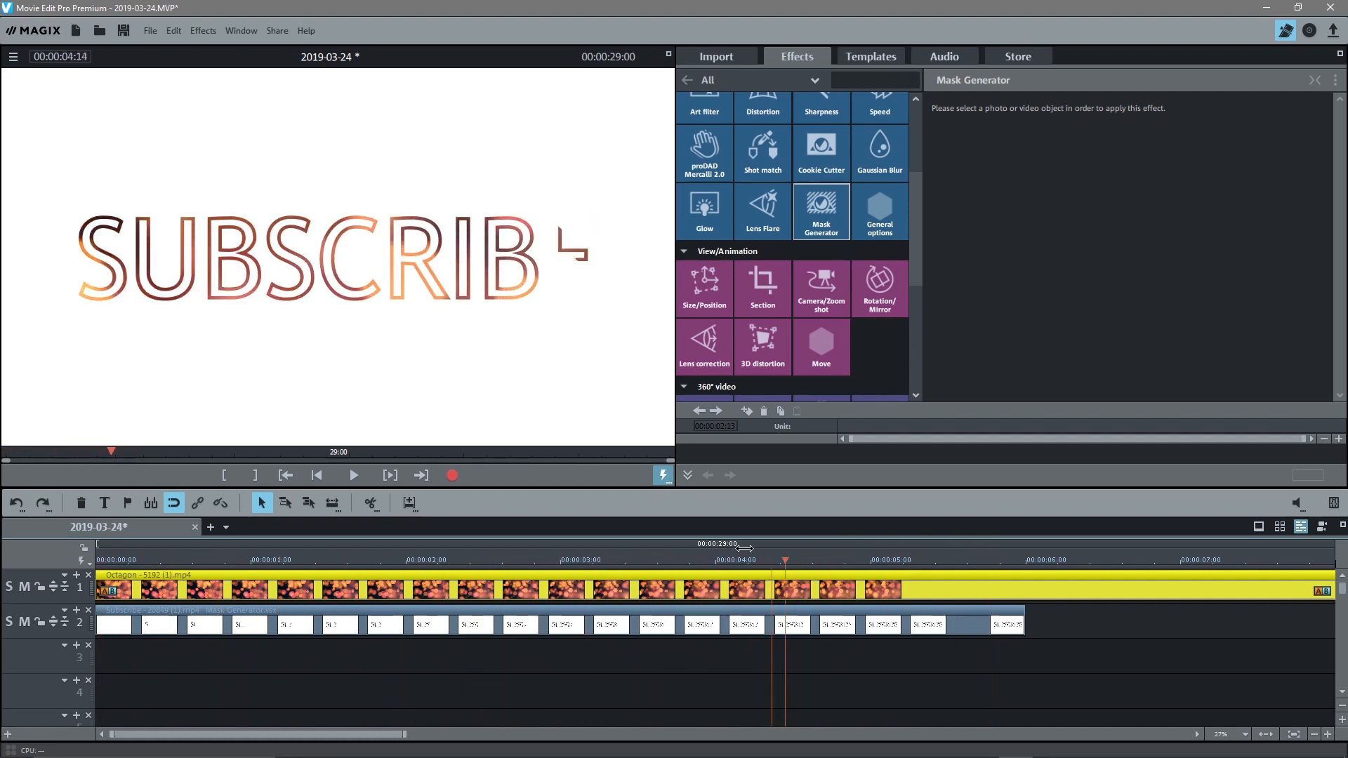
pyautogui.click(495, 553)
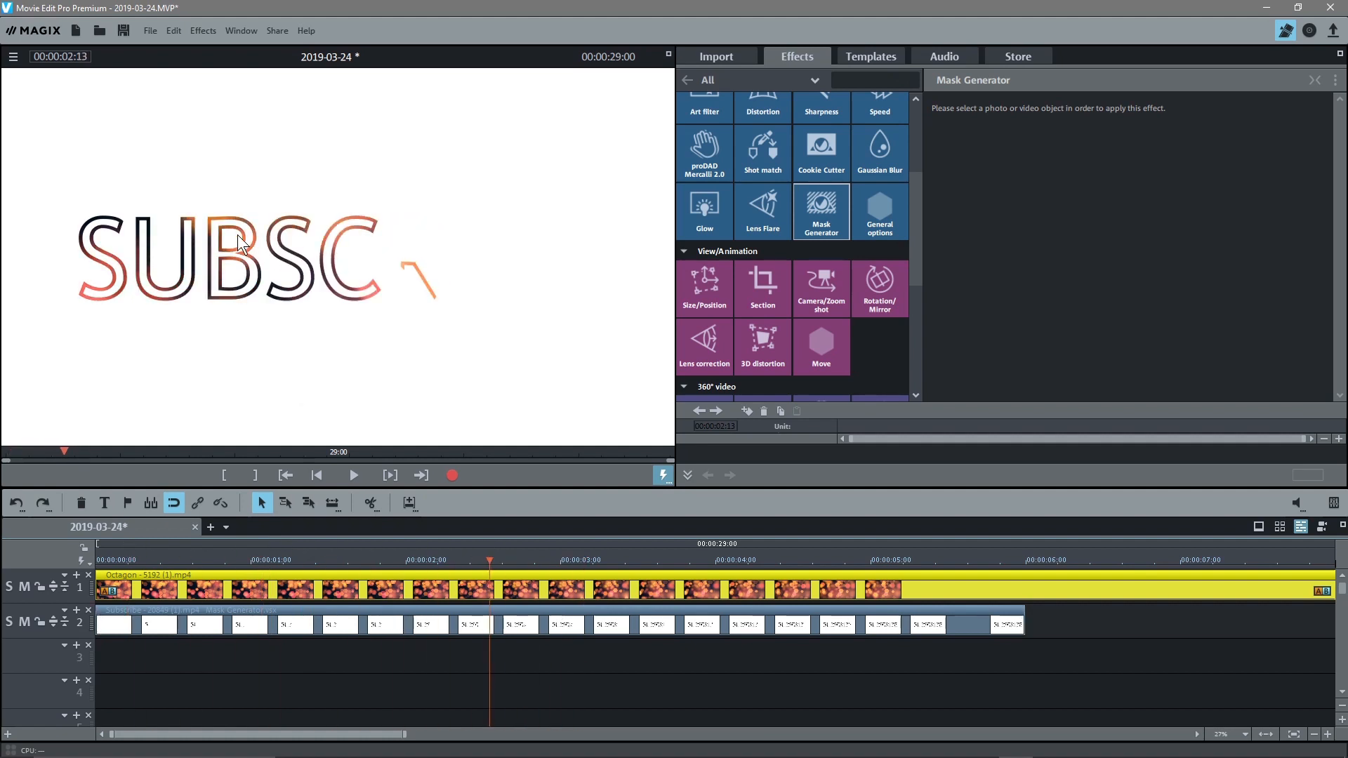
pyautogui.moveTo(331, 284)
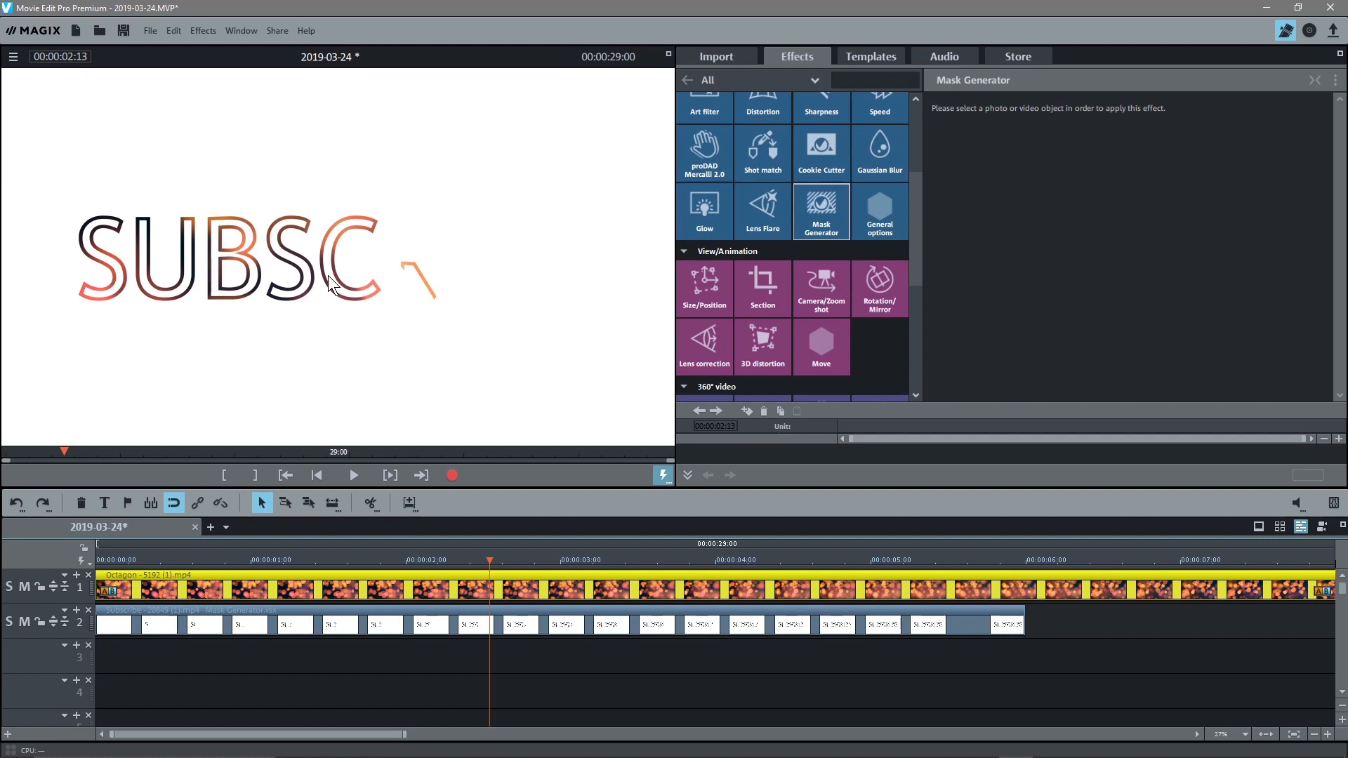
pyautogui.moveTo(339, 283)
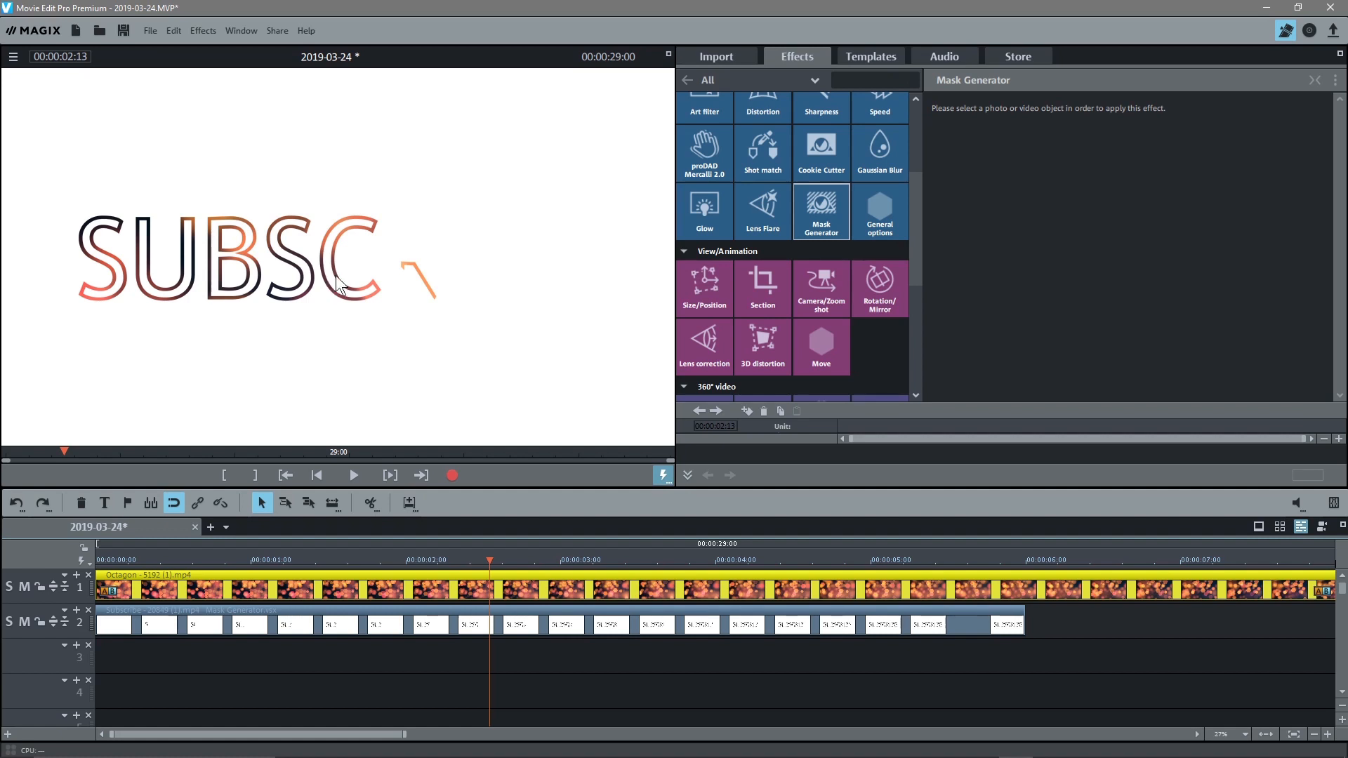
pyautogui.moveTo(270, 192)
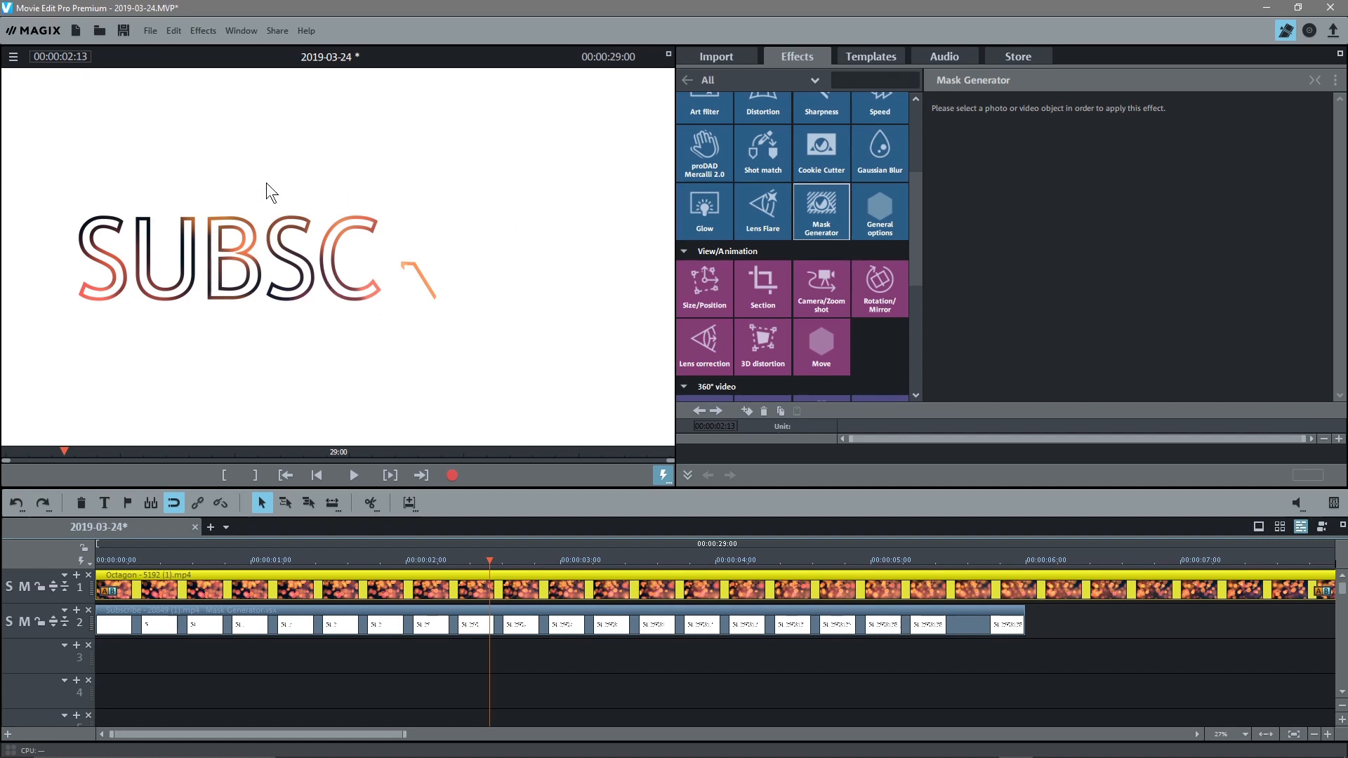
pyautogui.moveTo(498, 568)
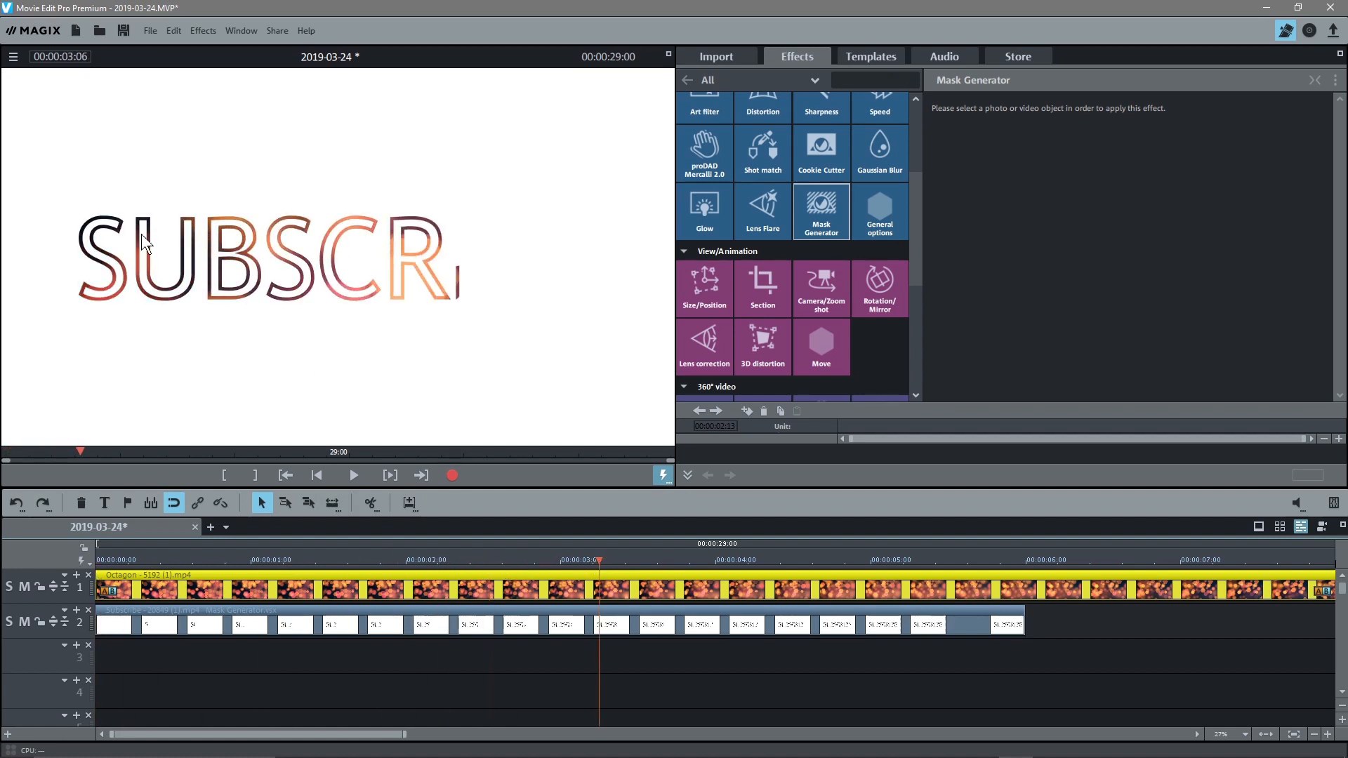
pyautogui.click(969, 560)
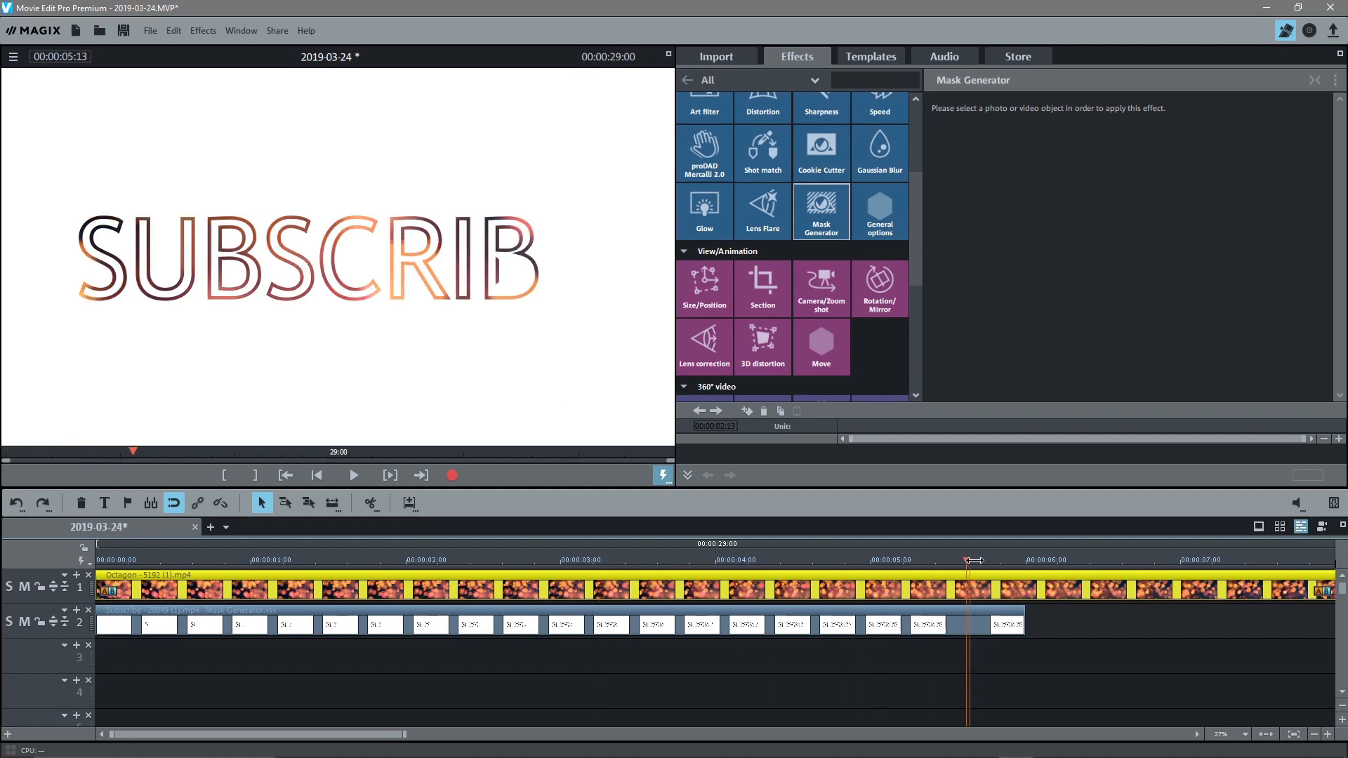
pyautogui.click(404, 558)
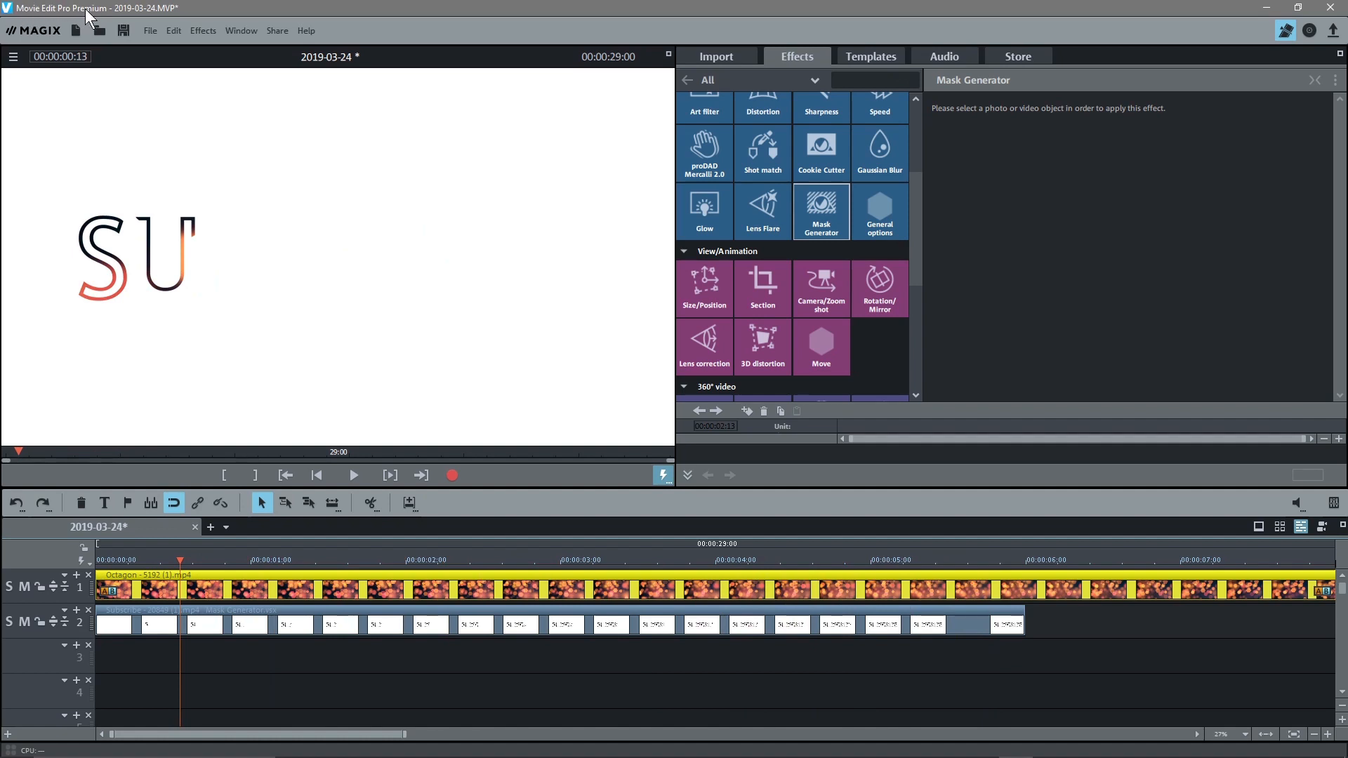
pyautogui.moveTo(168, 570)
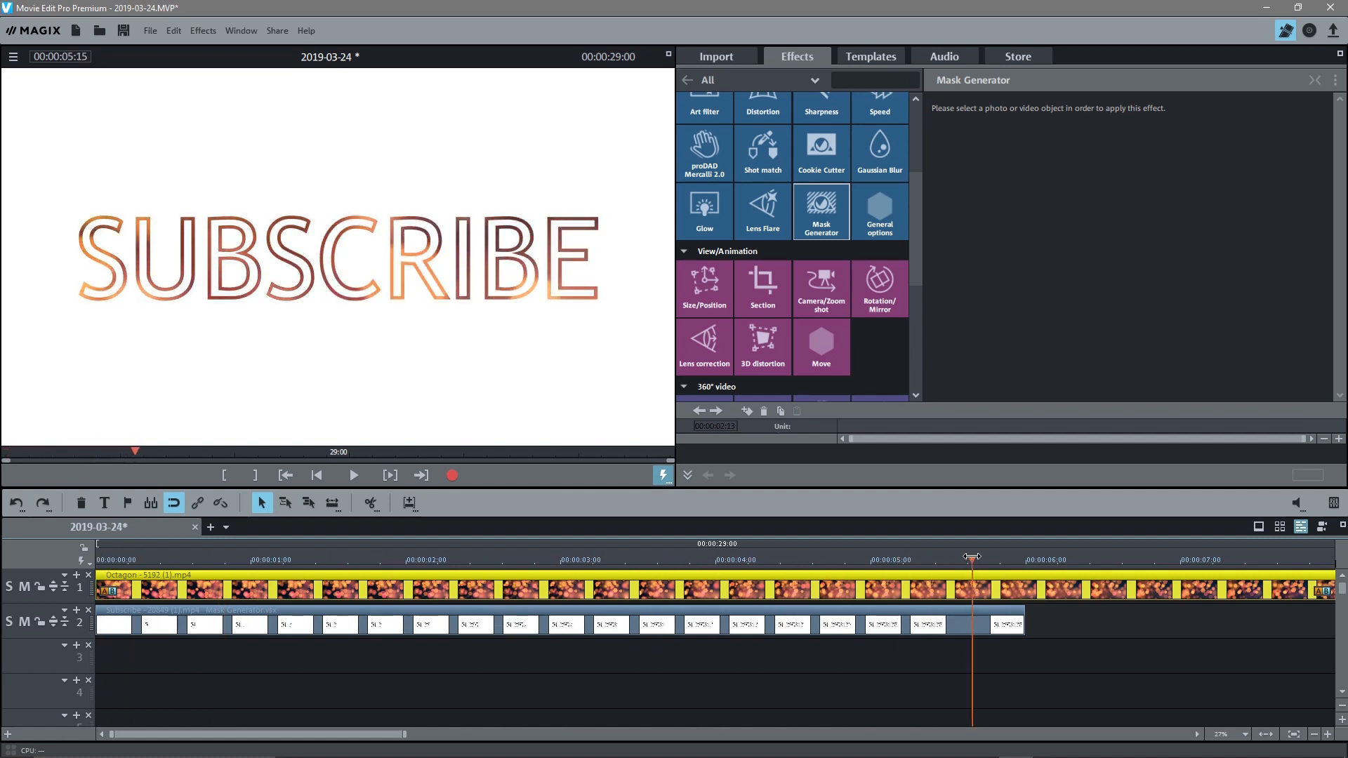
pyautogui.click(584, 558)
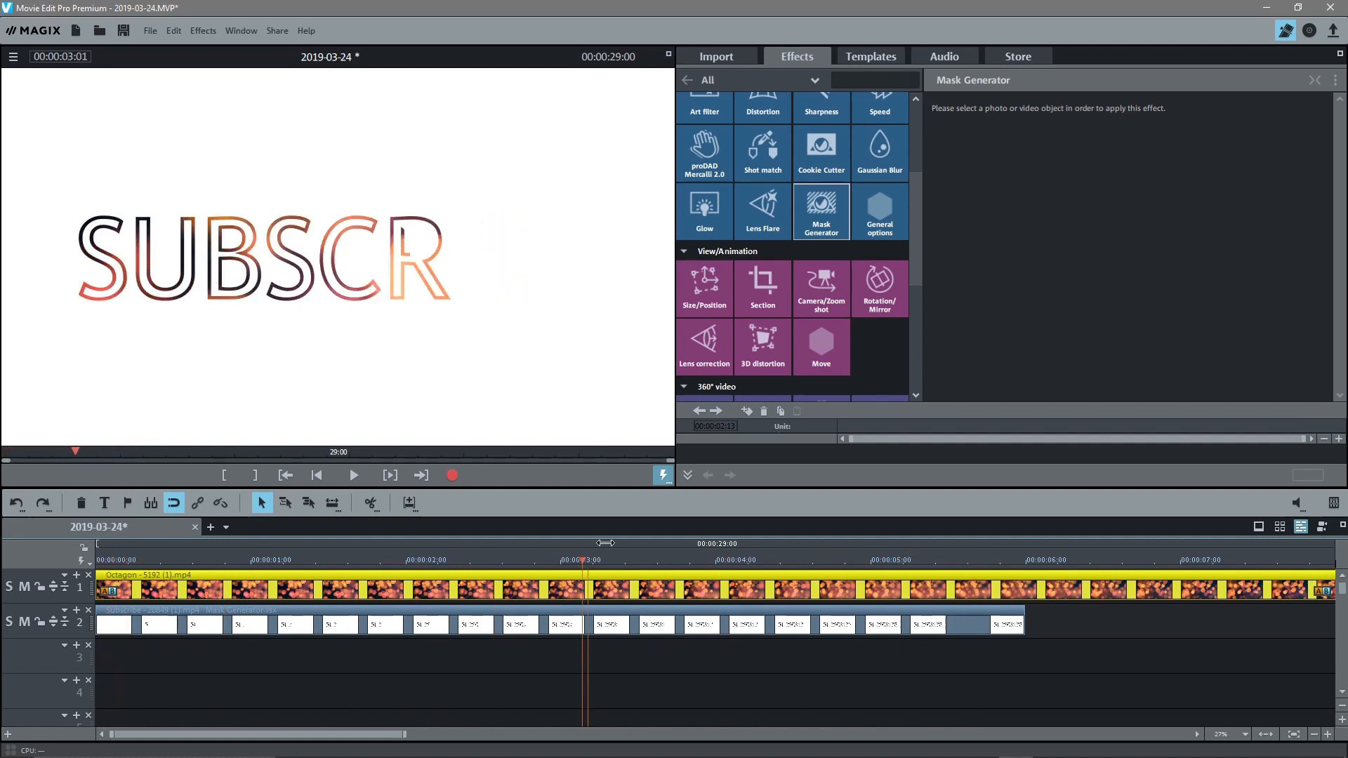